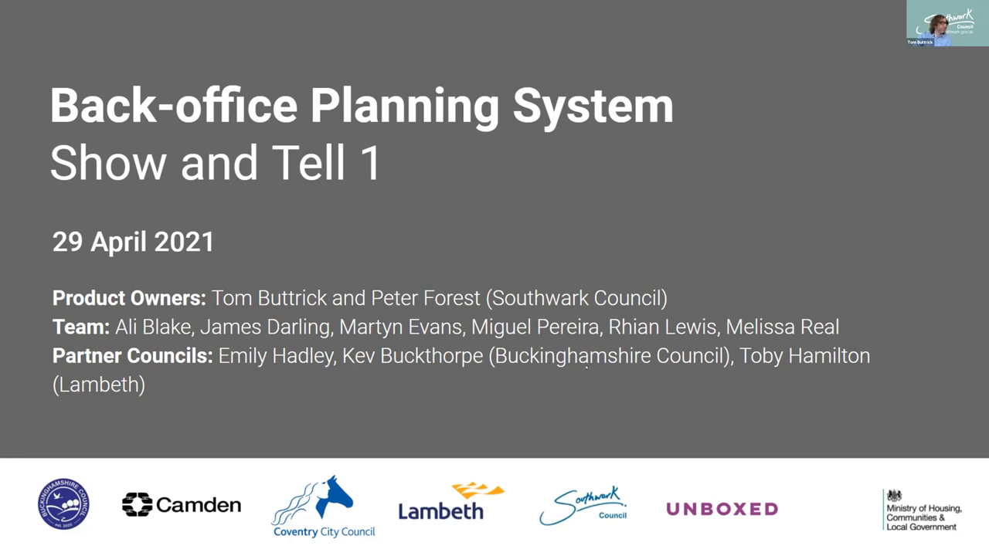
Advance from the Show and Tell 1 title slide to the 'New phase of development' slide.
{"action": "key", "text": "Right"}
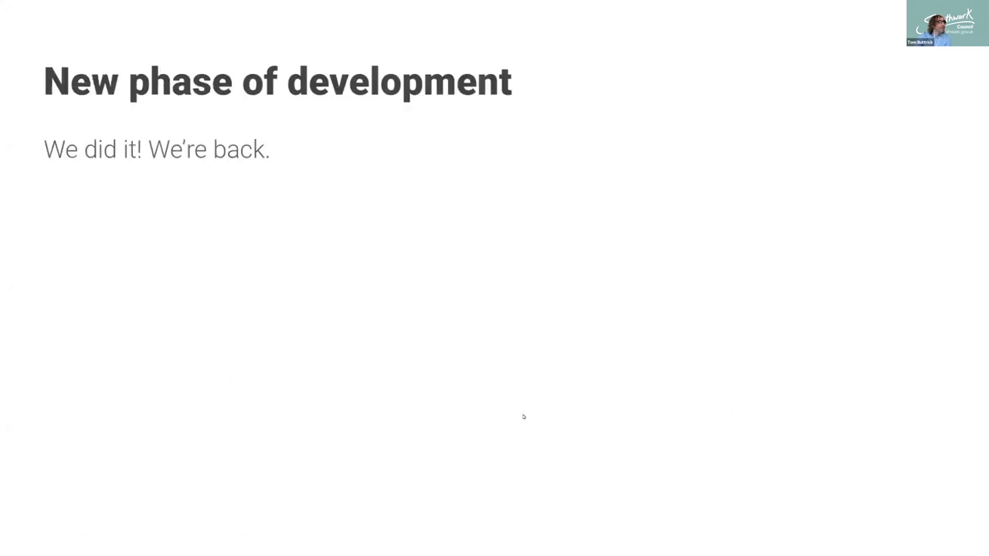
Advance to the 'Current phase of BoPs development' slide, sprint 1 of 6.
{"action": "key", "text": "Right"}
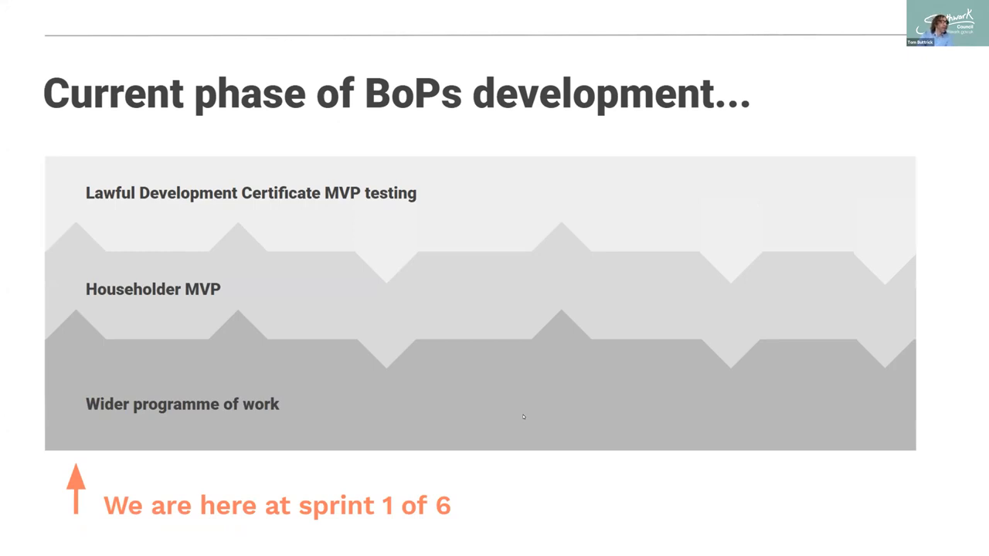
{"action": "mouse_move", "coordinate": [621, 377]}
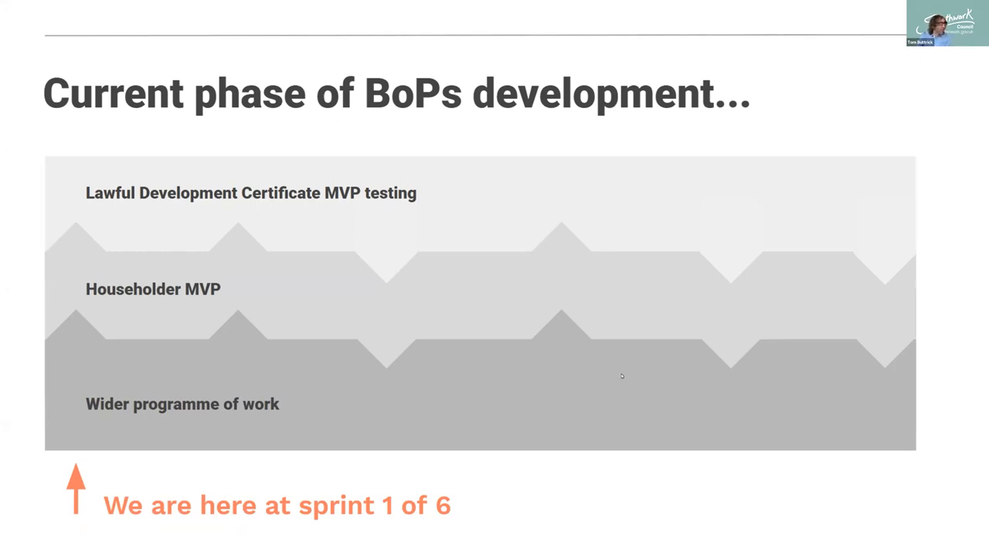
{"action": "mouse_move", "coordinate": [853, 382]}
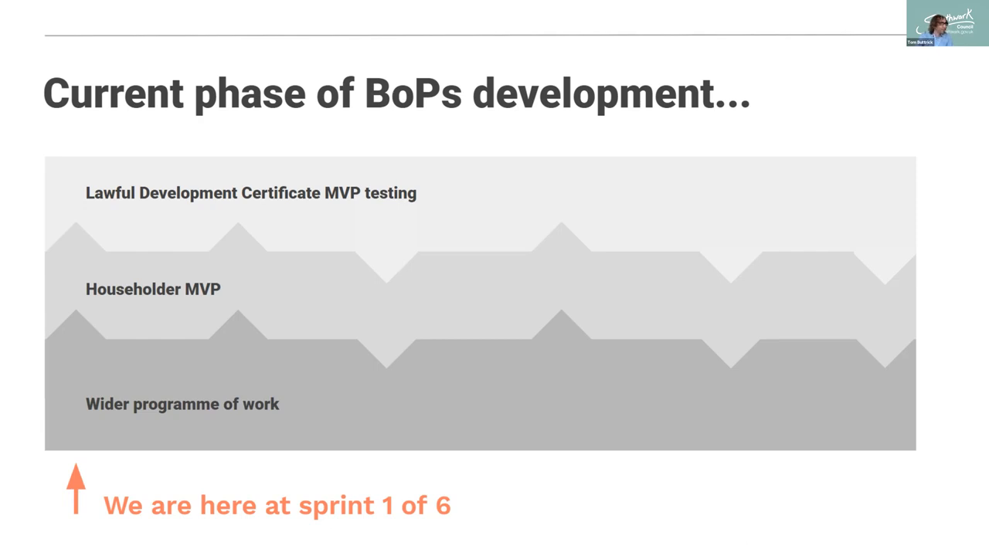
Advance through the 'What we've been doing this sprint!' divider to the Sprint 1 slide.
{"action": "key", "text": "Right"}
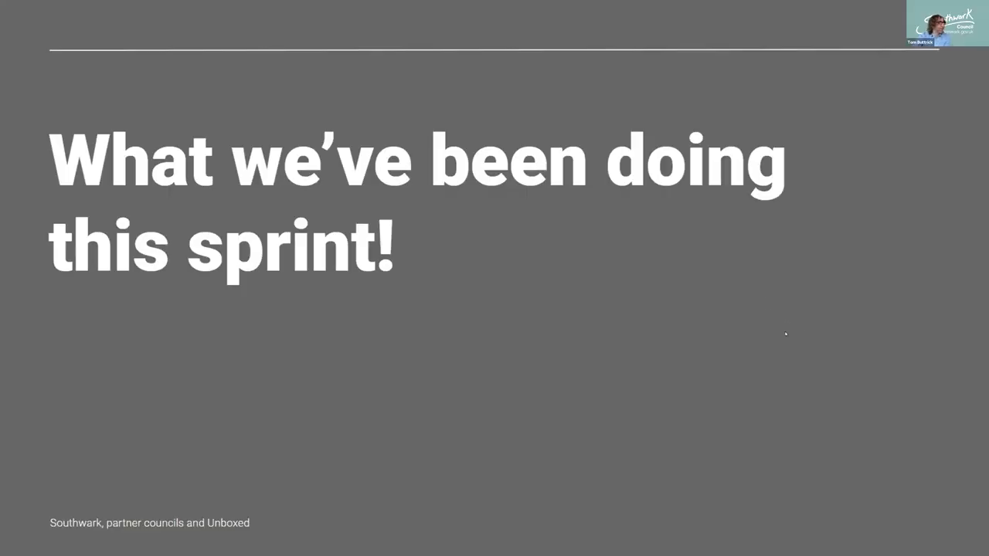
{"action": "key", "text": "Right"}
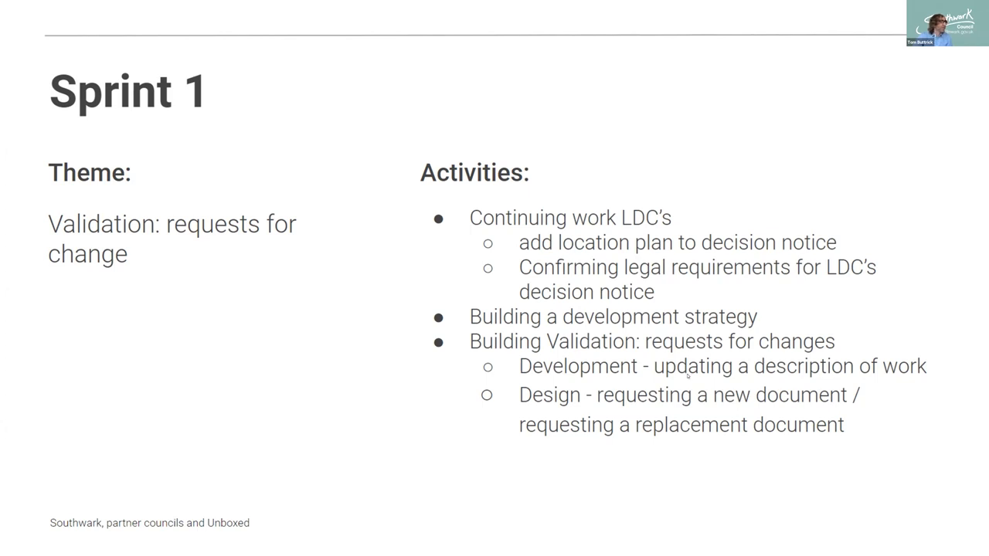
{"action": "mouse_move", "coordinate": [786, 408]}
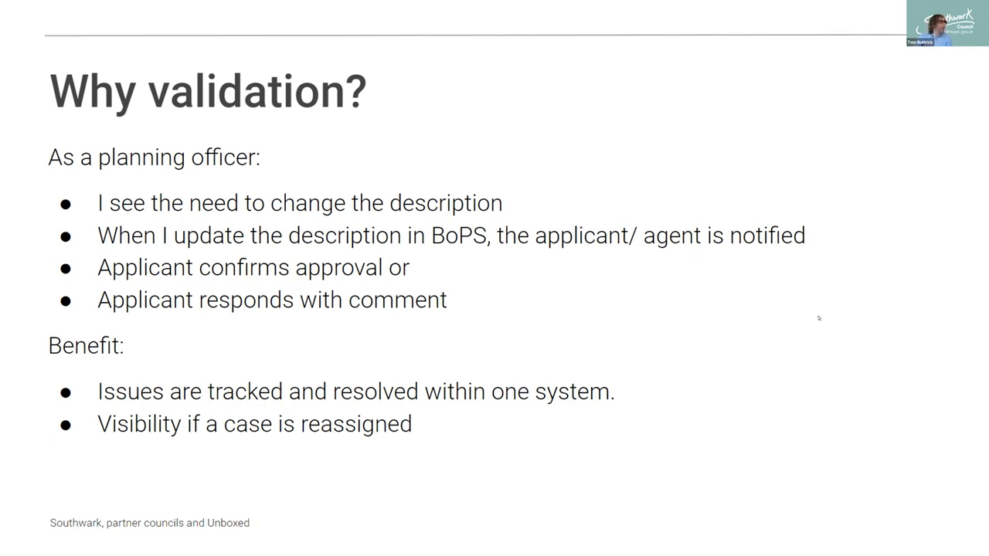
{"action": "mouse_move", "coordinate": [572, 349]}
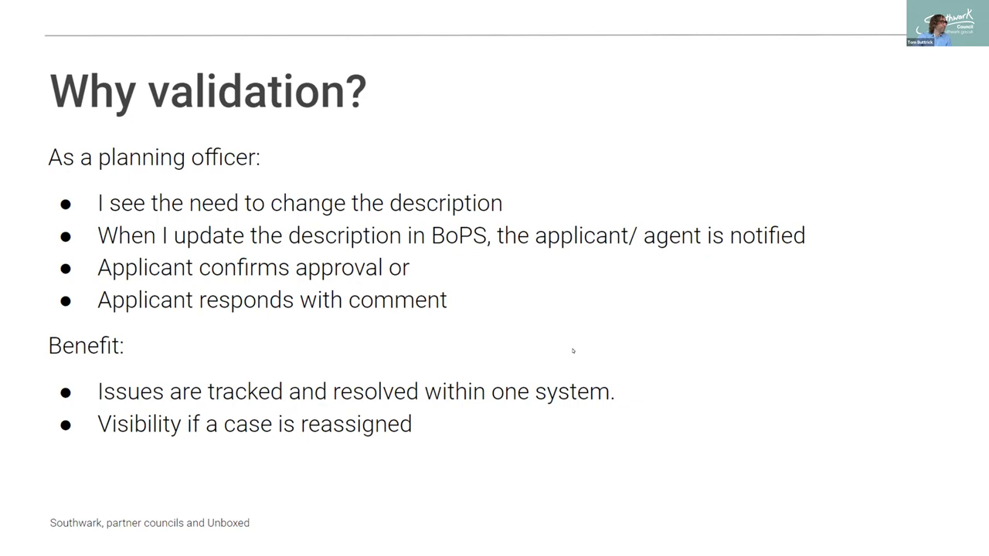
Advance from the Sprint 1 overview to the 'Why validation?' slide.
{"action": "key", "text": "Right"}
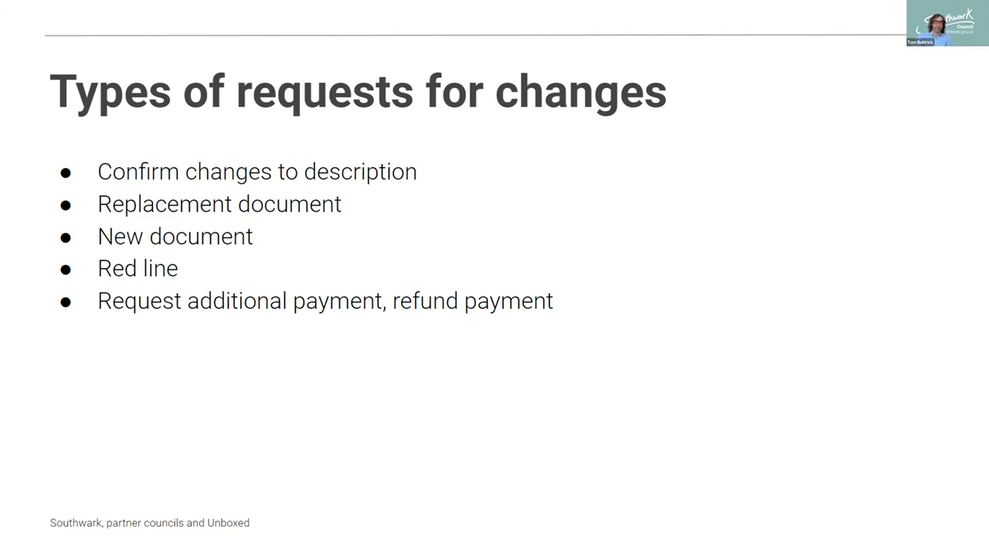
{"action": "mouse_move", "coordinate": [581, 325]}
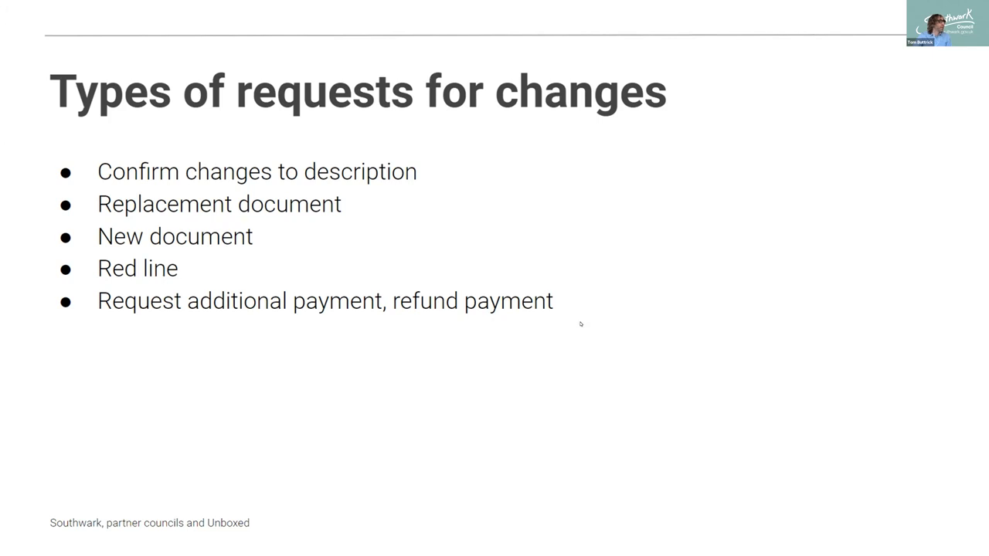
Advance to the 'Validation: A request for changes' four-step process slide.
{"action": "key", "text": "Right"}
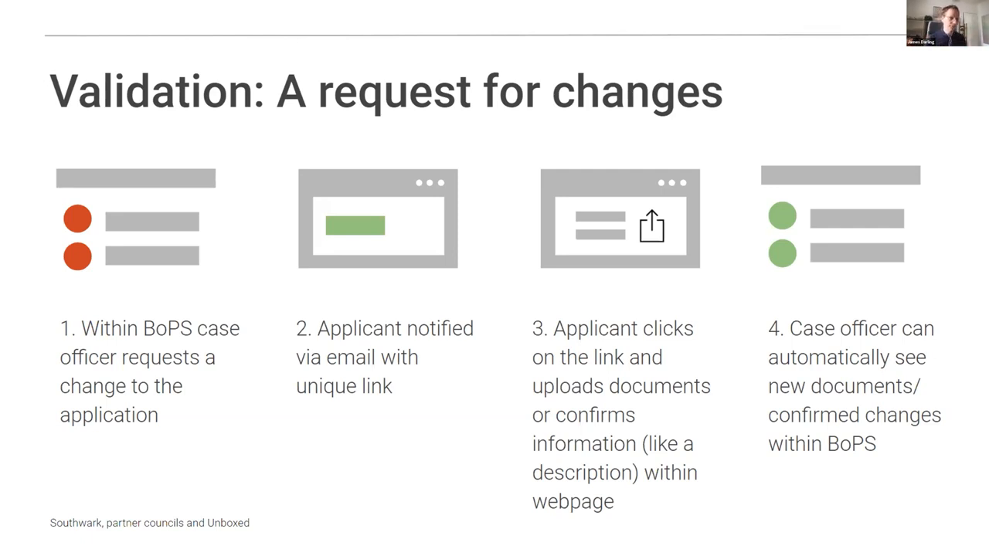
{"action": "mouse_move", "coordinate": [852, 424]}
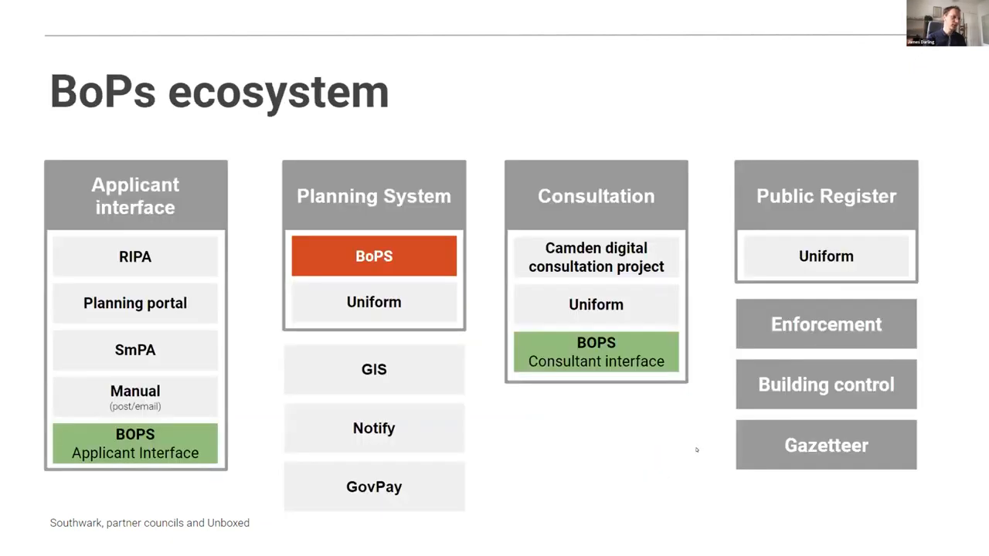
{"action": "mouse_move", "coordinate": [725, 459]}
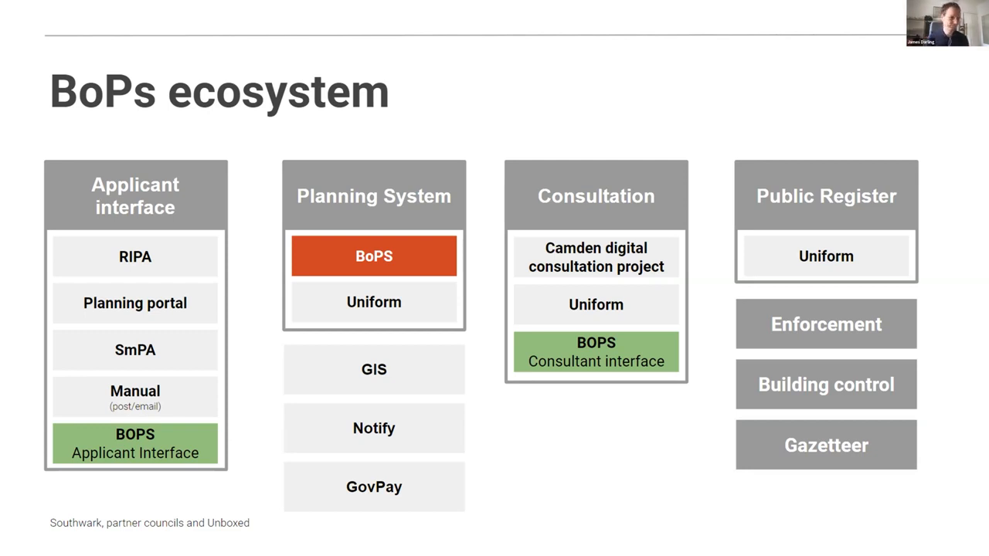
{"action": "mouse_move", "coordinate": [561, 424]}
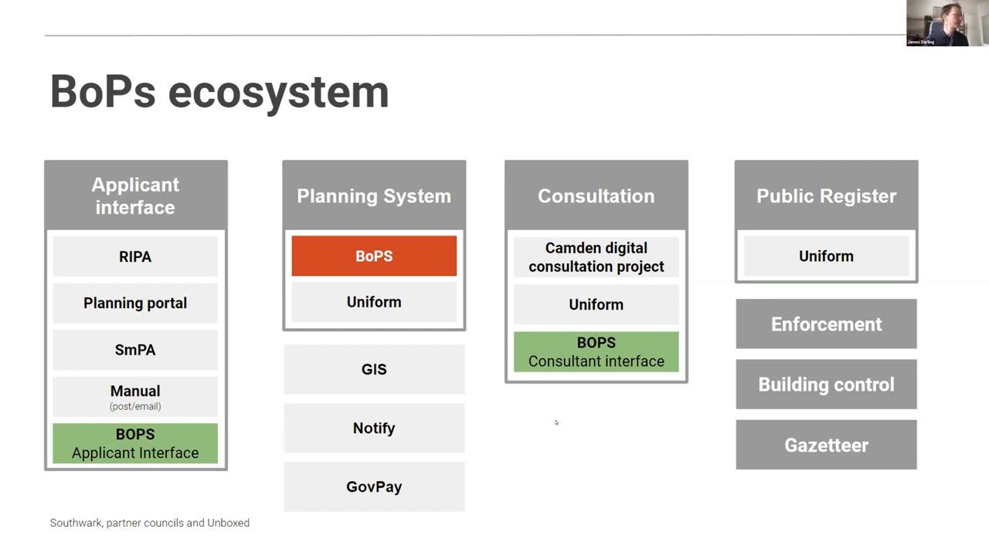
Advance to the 'Planning officer' slide on marking documents valid or invalid.
{"action": "key", "text": "Right"}
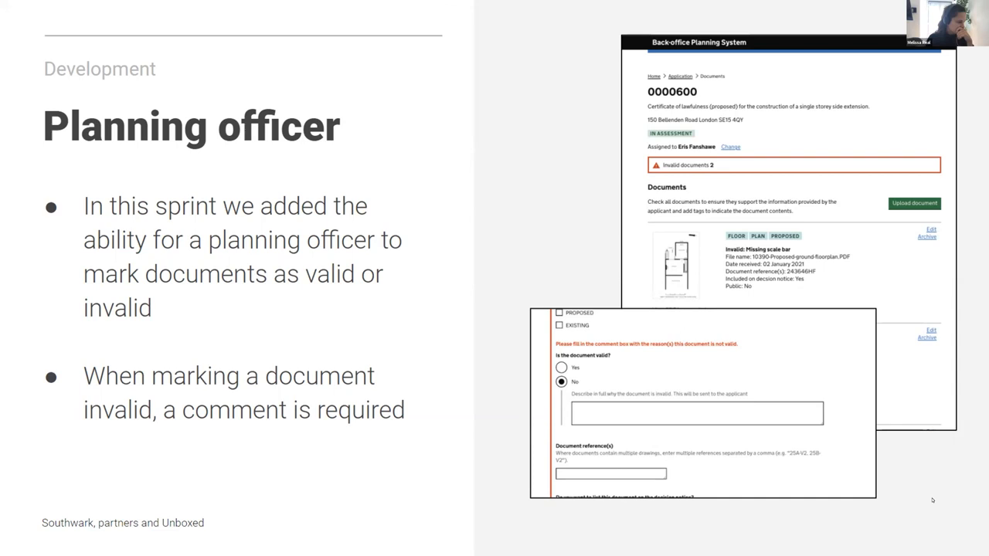
Advance to the 'Planning officer' slide on creating and tracking description change requests.
{"action": "key", "text": "Right"}
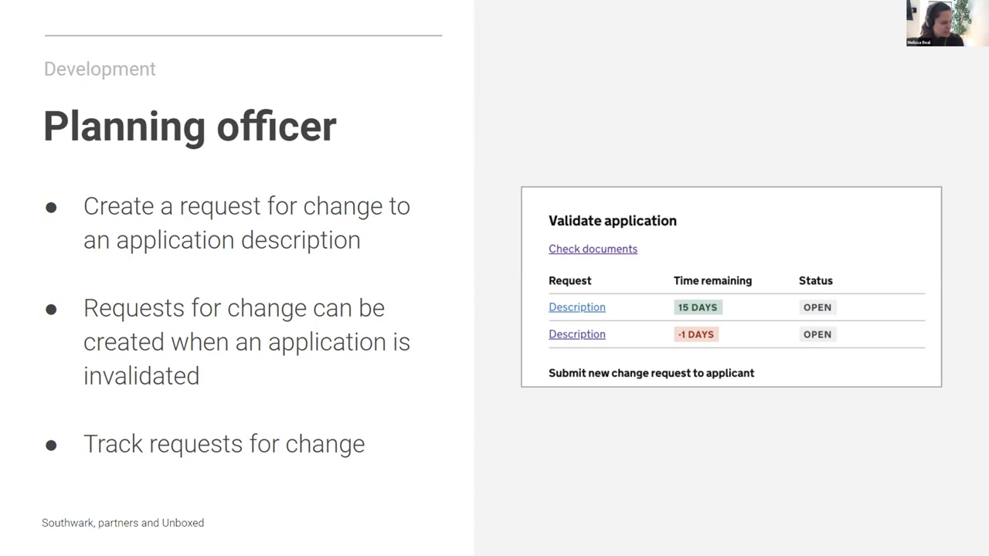
{"action": "mouse_move", "coordinate": [595, 479]}
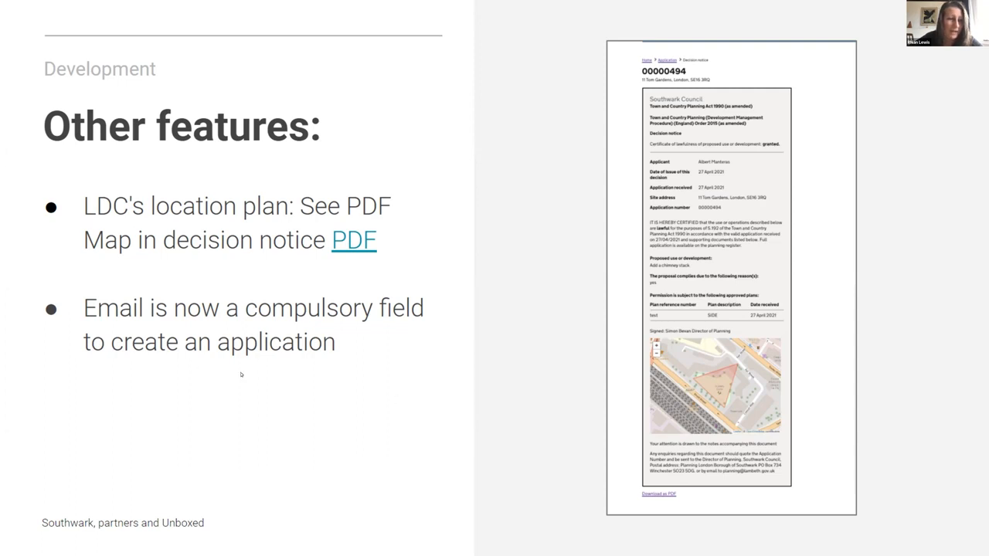
{"action": "mouse_move", "coordinate": [457, 332]}
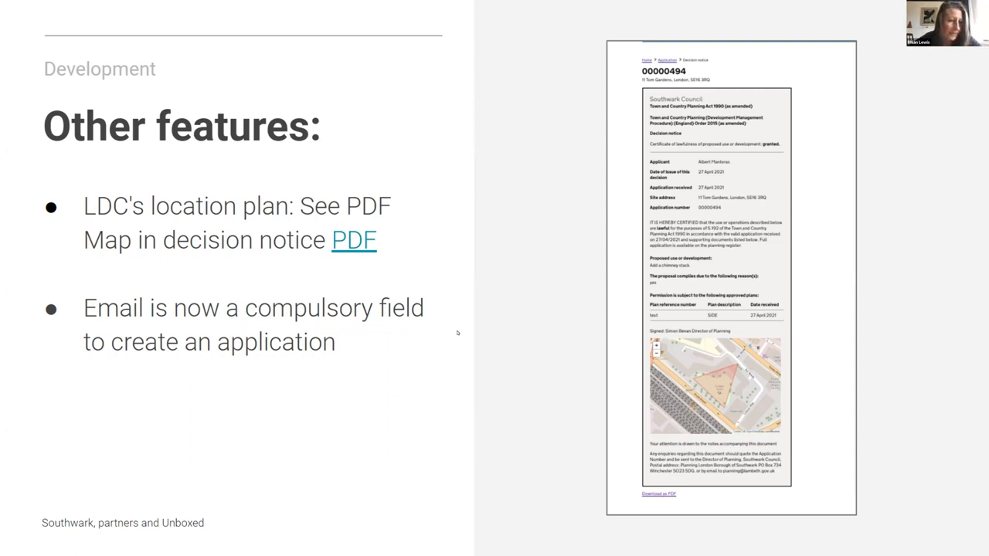
{"action": "key", "text": "Right"}
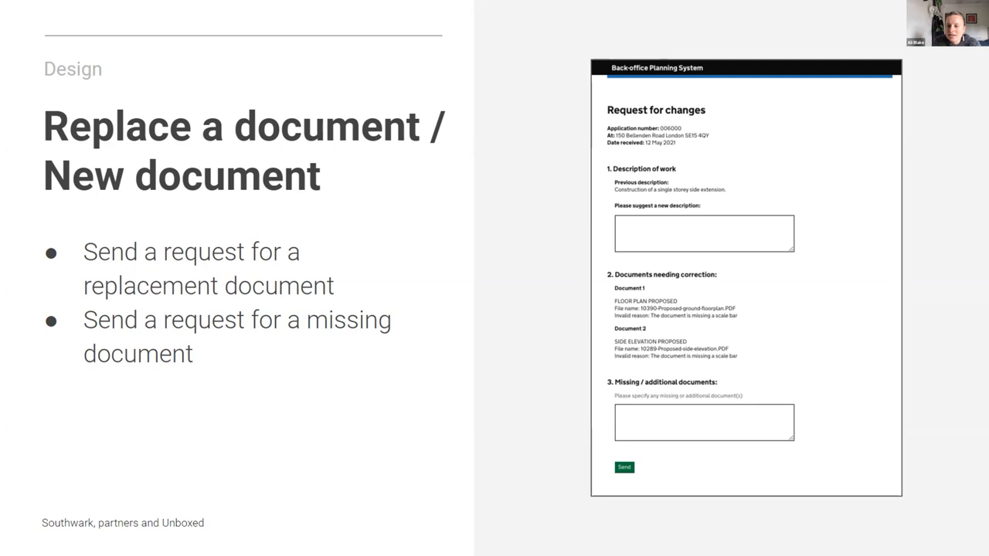
{"action": "mouse_move", "coordinate": [547, 19]}
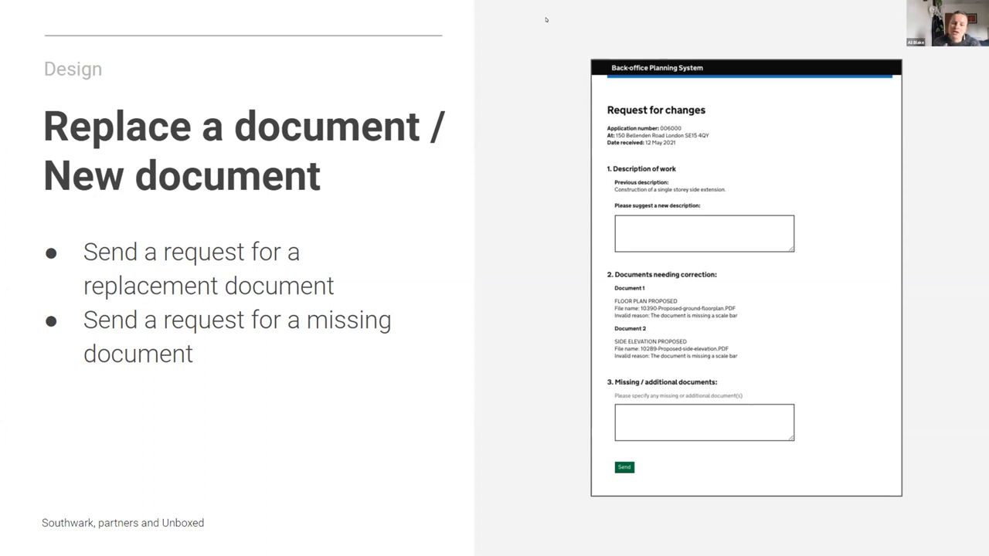
{"action": "mouse_move", "coordinate": [794, 3]}
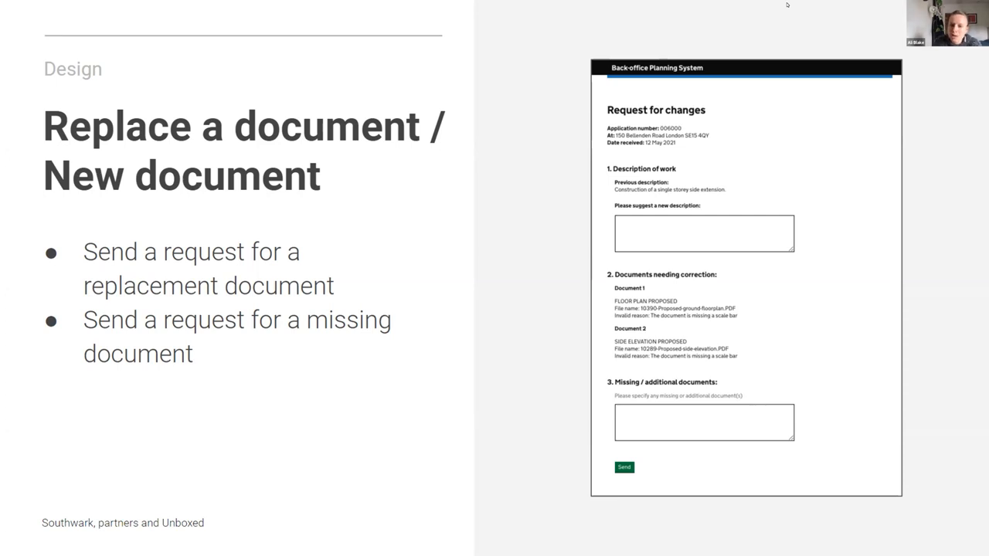
{"action": "mouse_move", "coordinate": [783, 11]}
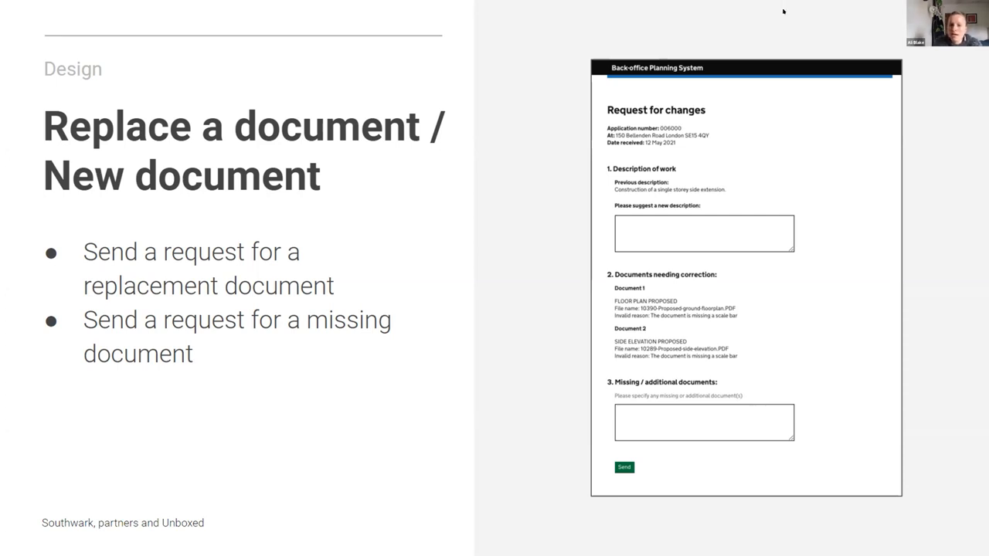
{"action": "mouse_move", "coordinate": [686, 12]}
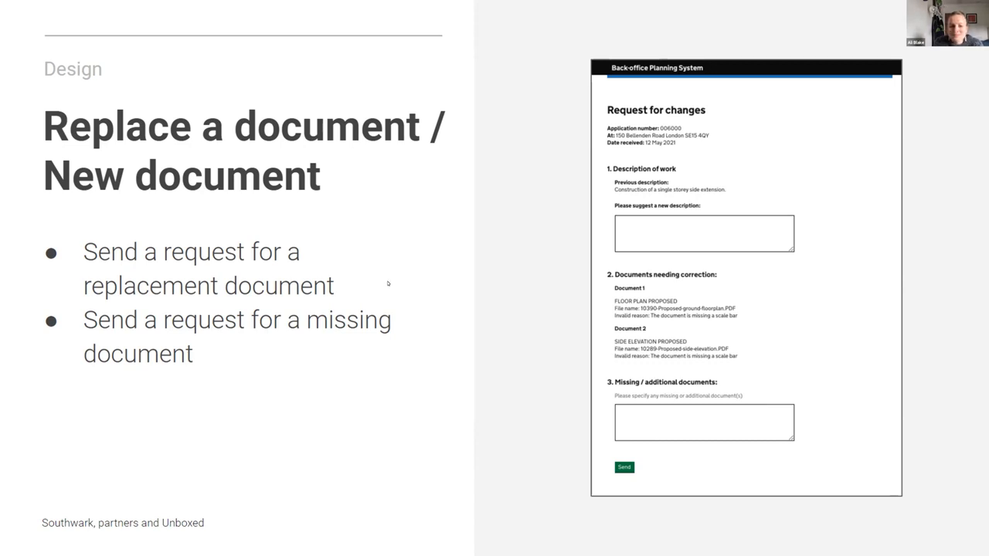
{"action": "key", "text": "right"}
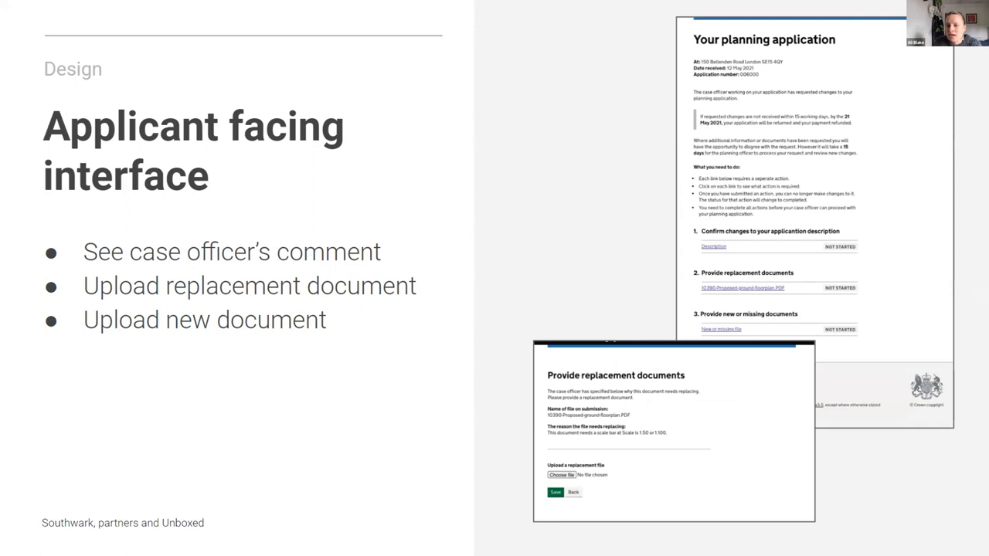
{"action": "mouse_move", "coordinate": [445, 241]}
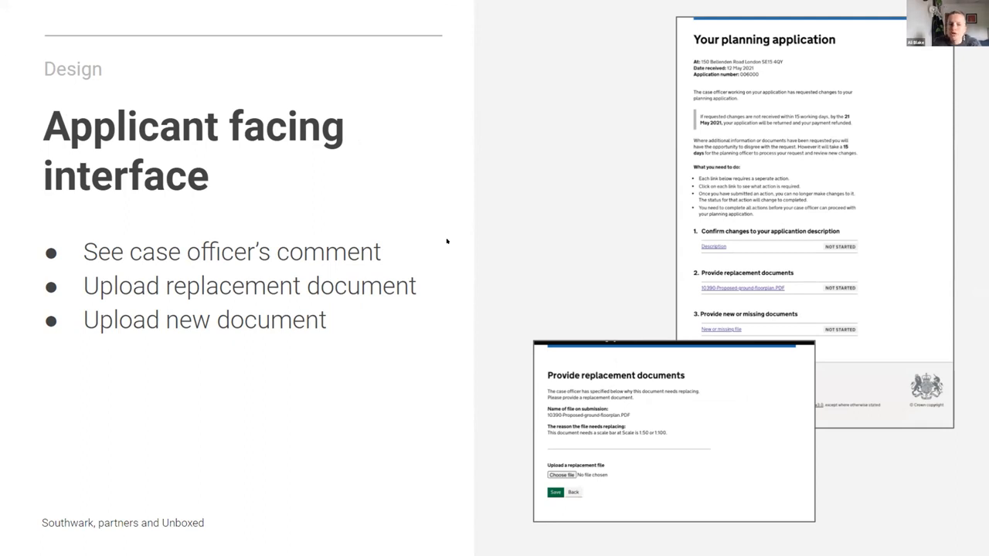
{"action": "mouse_move", "coordinate": [578, 200]}
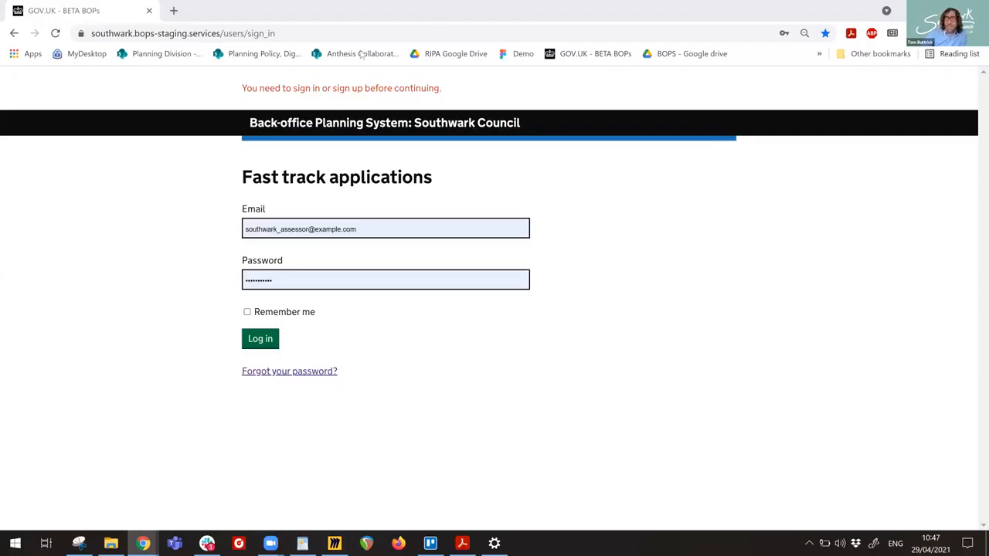
{"action": "mouse_move", "coordinate": [214, 207]}
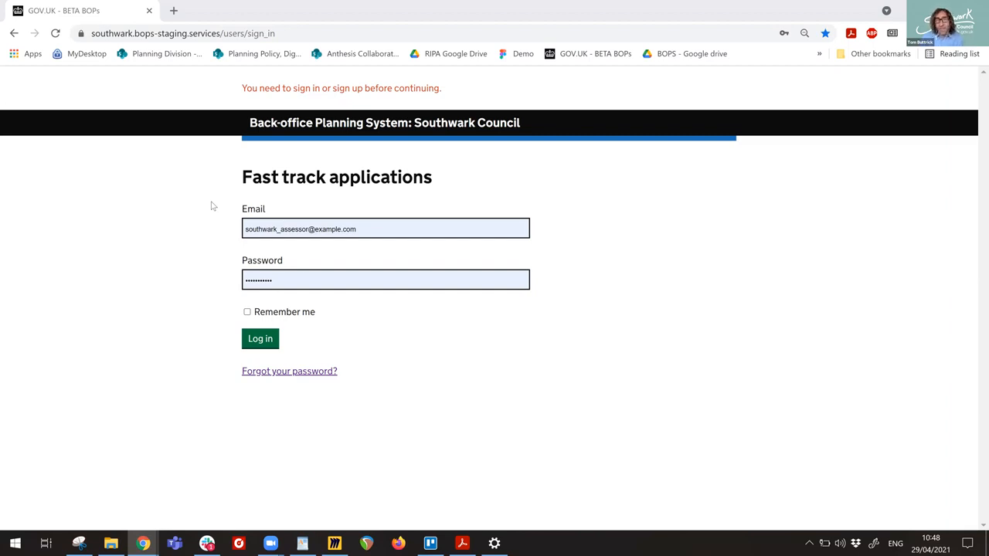
{"action": "mouse_move", "coordinate": [298, 354]}
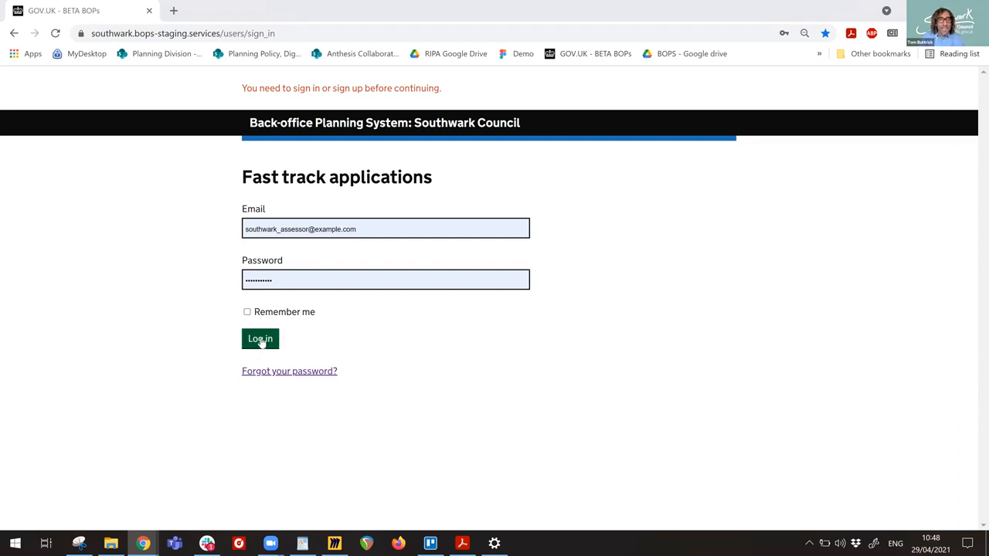
Log in to BoPS Southwark fast track applications with the assessor credentials.
{"action": "left_click", "coordinate": [259, 340]}
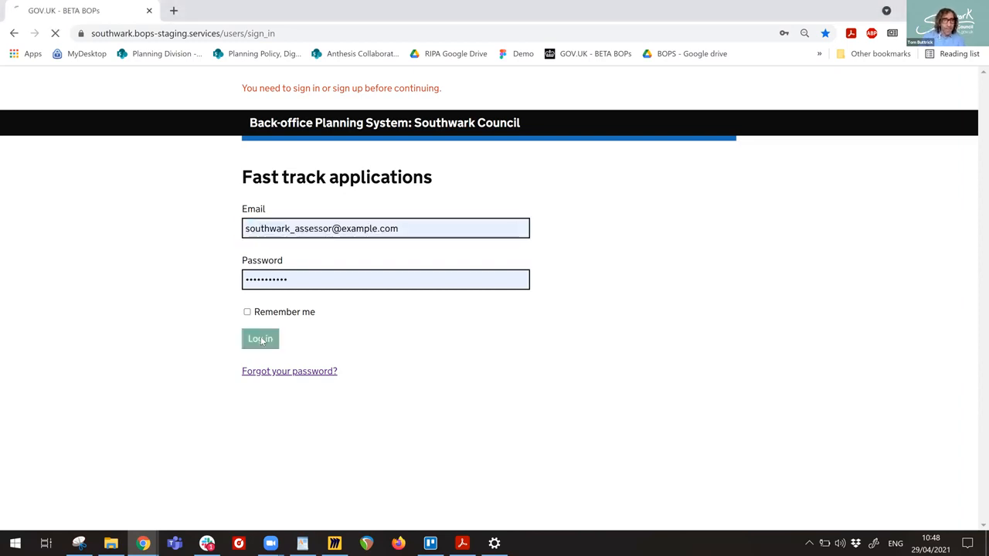
{"action": "left_click", "coordinate": [259, 338]}
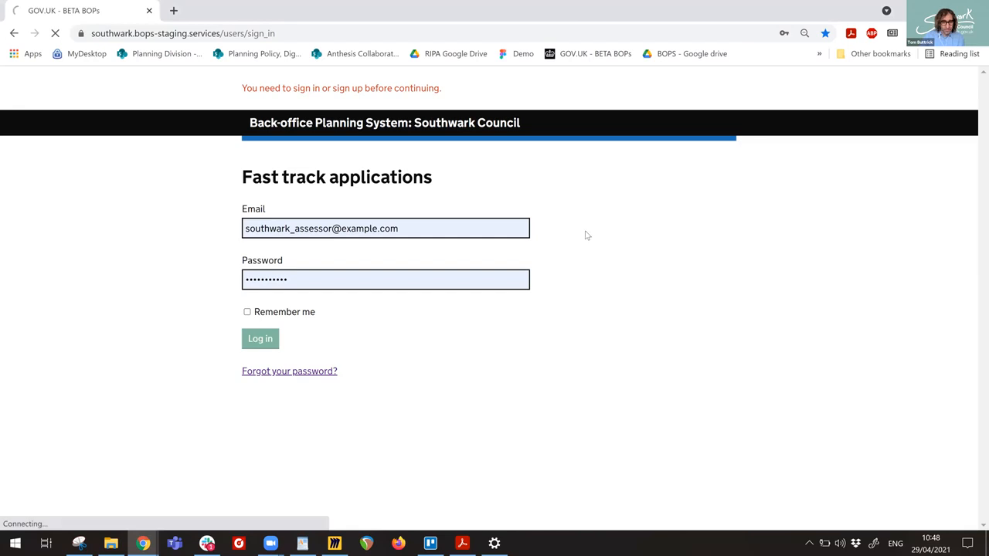
{"action": "mouse_move", "coordinate": [590, 228]}
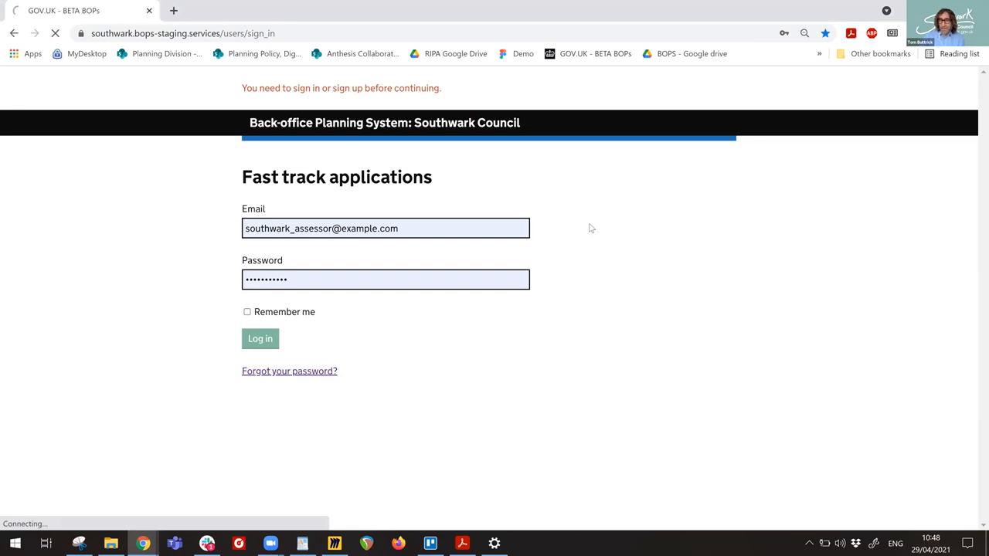
From the Not started applications list, open application 00000506 at 11 BOPS Gardens.
{"action": "left_click", "coordinate": [259, 339]}
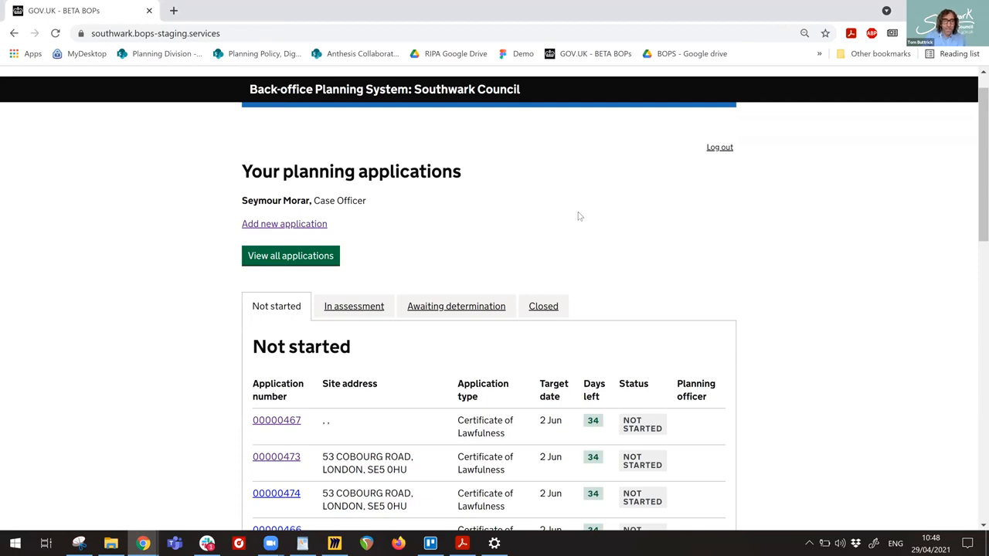
{"action": "mouse_move", "coordinate": [574, 224]}
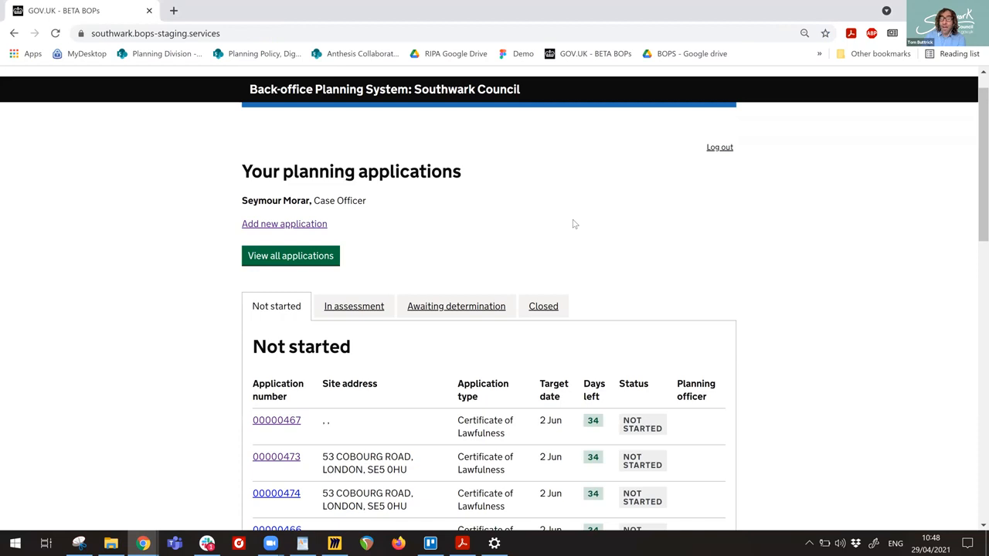
{"action": "scroll", "scroll_direction": "down", "scroll_amount": 3}
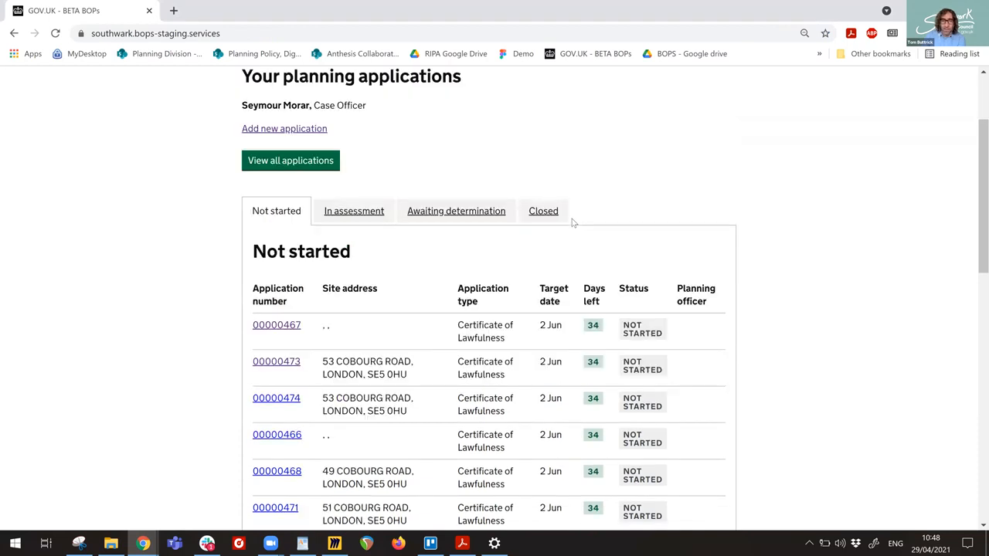
{"action": "mouse_move", "coordinate": [409, 280]}
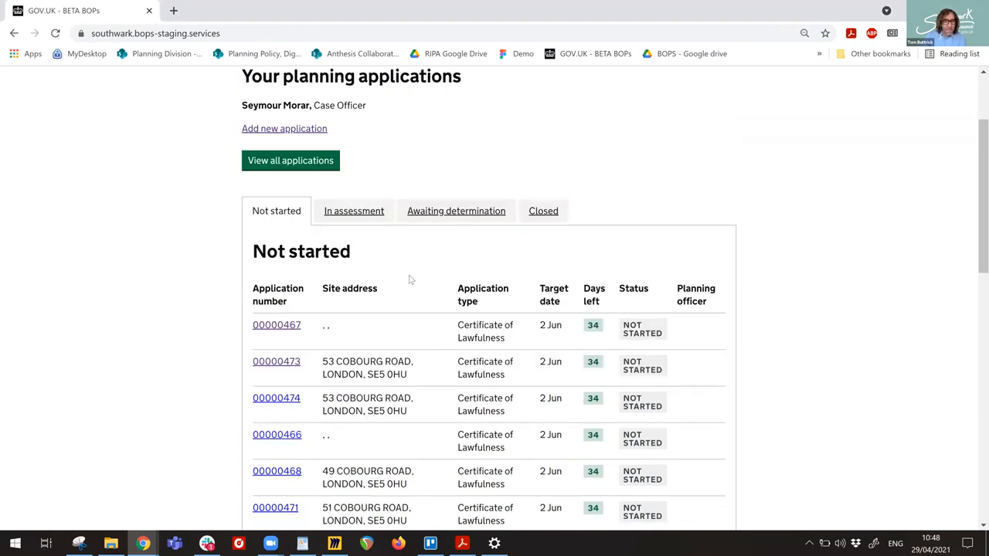
{"action": "scroll", "scroll_direction": "down", "scroll_amount": 3}
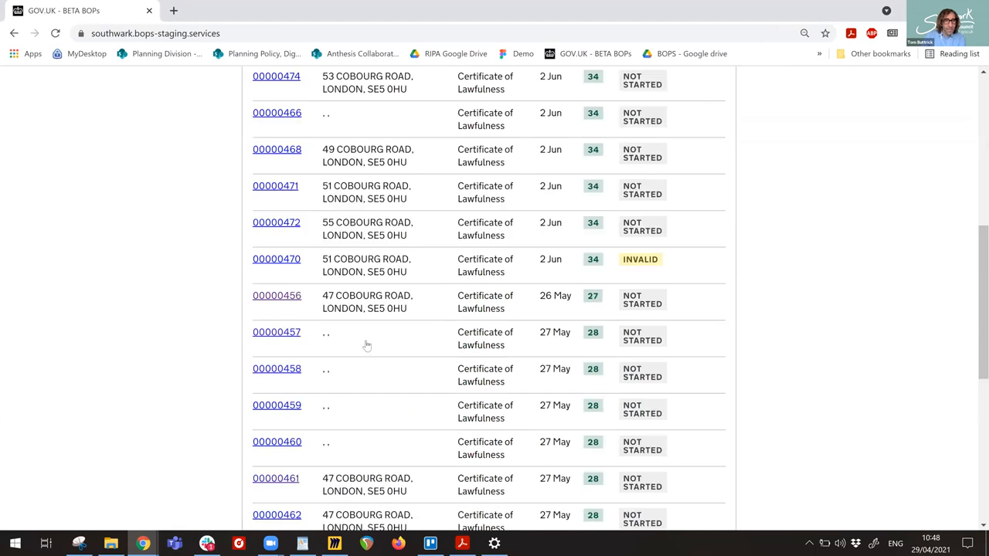
{"action": "scroll", "scroll_direction": "down", "scroll_amount": 3}
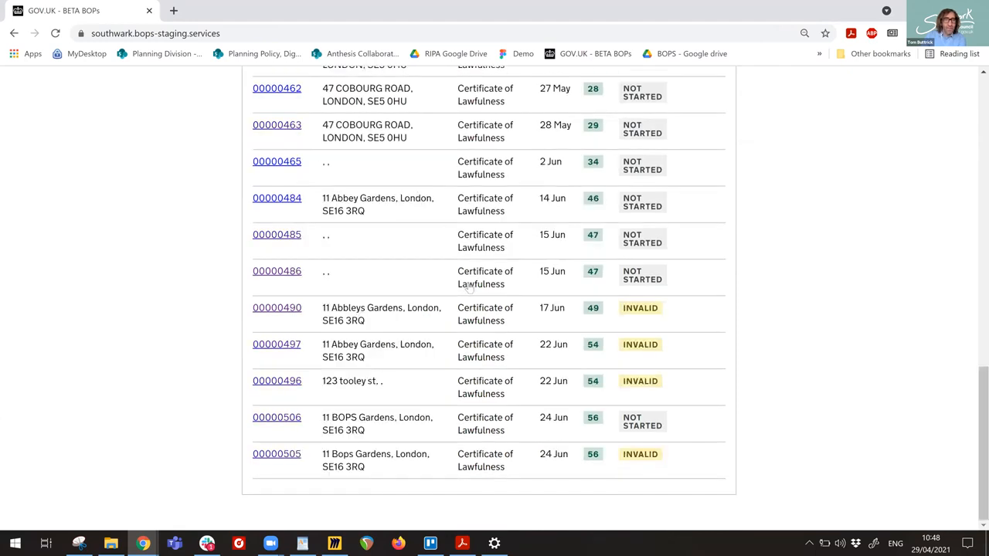
{"action": "mouse_move", "coordinate": [456, 371]}
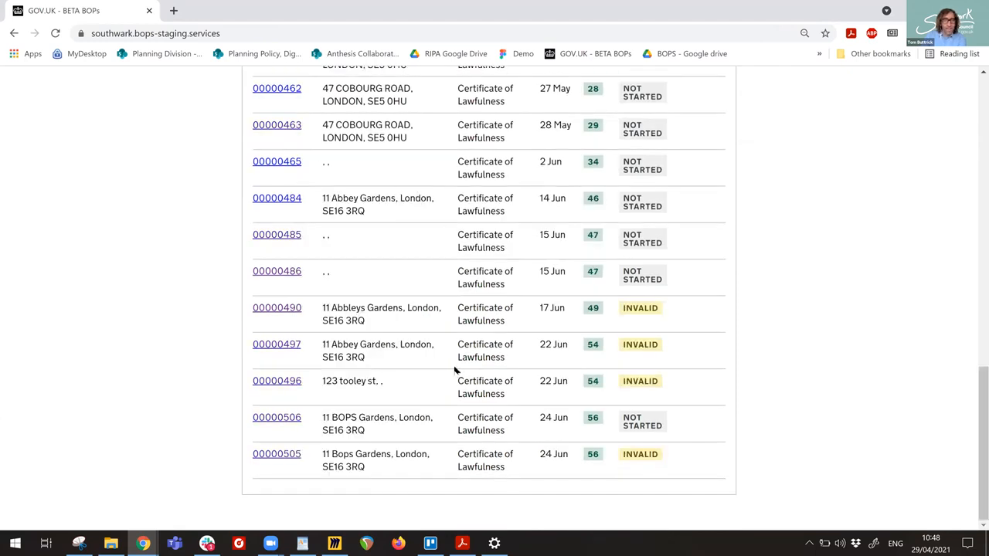
{"action": "left_click", "coordinate": [277, 417]}
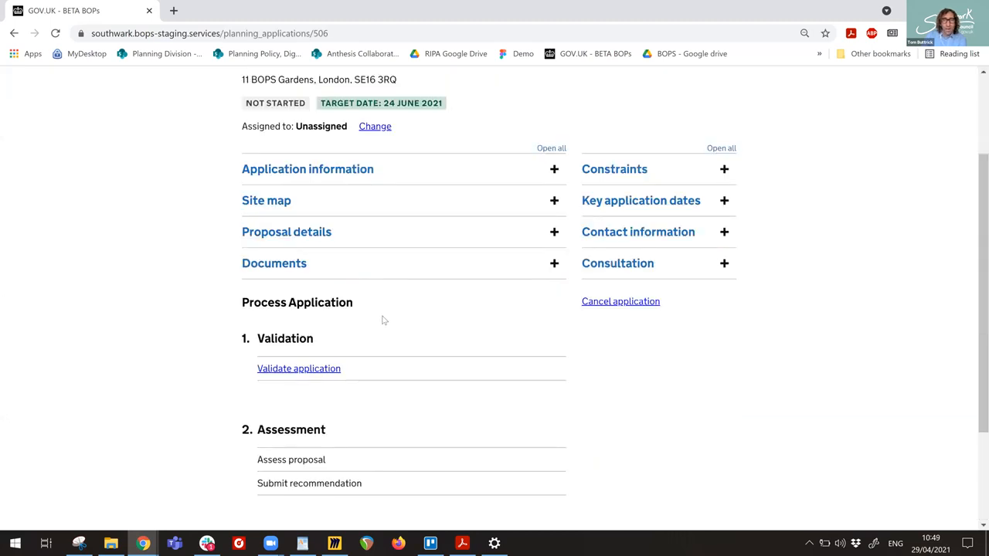
{"action": "mouse_move", "coordinate": [436, 354]}
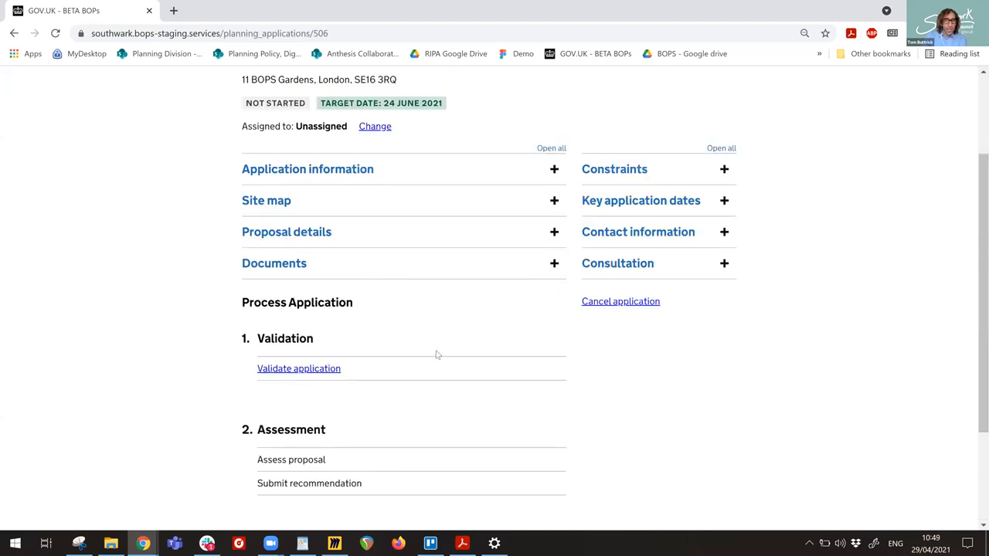
Start validating application 00000506, bringing up its Documents page with the proposed first floor plan.
{"action": "left_click", "coordinate": [298, 367]}
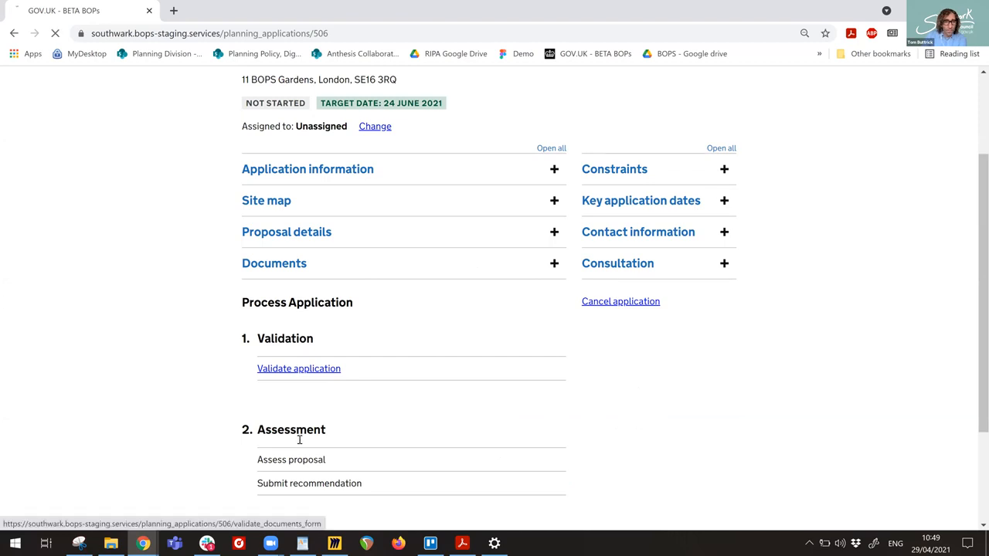
{"action": "mouse_move", "coordinate": [296, 473]}
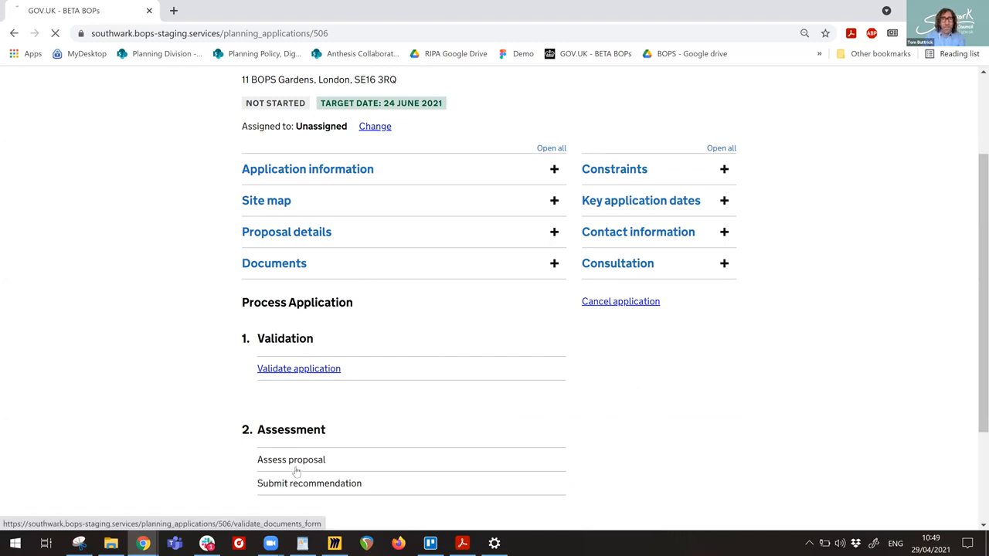
{"action": "left_click", "coordinate": [298, 367]}
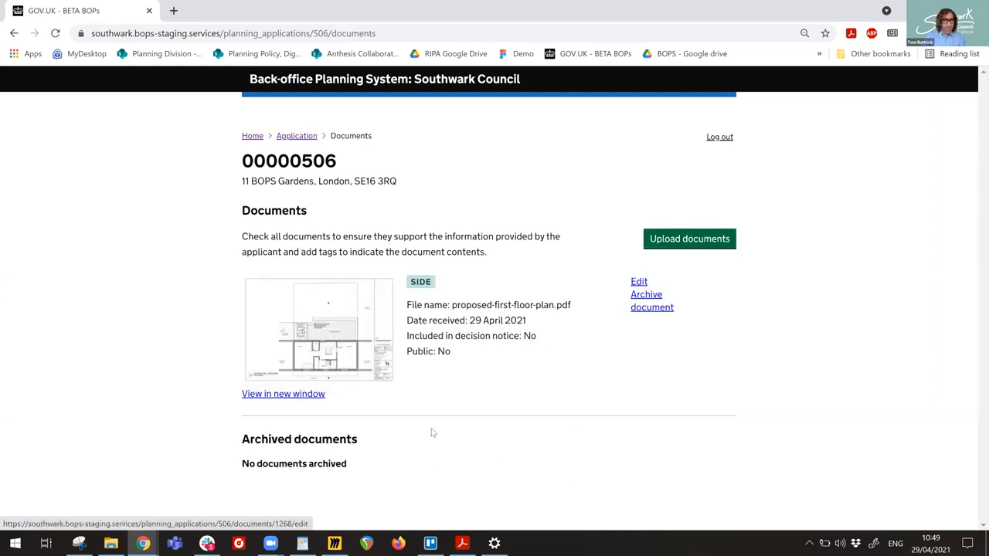
Give the proposed first-floor plan reference 'Plan number 1', on the decision notice, not public, and save.
{"action": "left_click", "coordinate": [640, 281]}
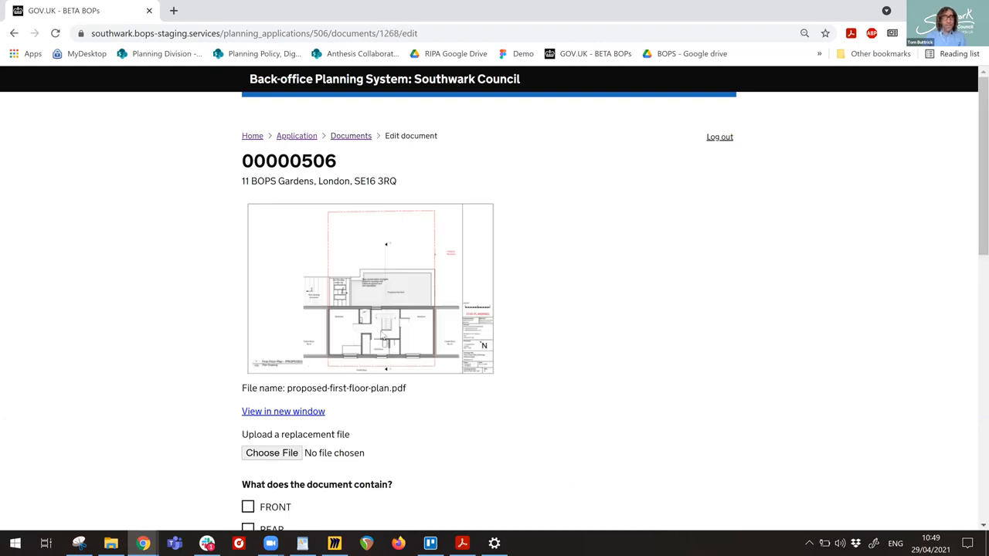
{"action": "mouse_move", "coordinate": [398, 307]}
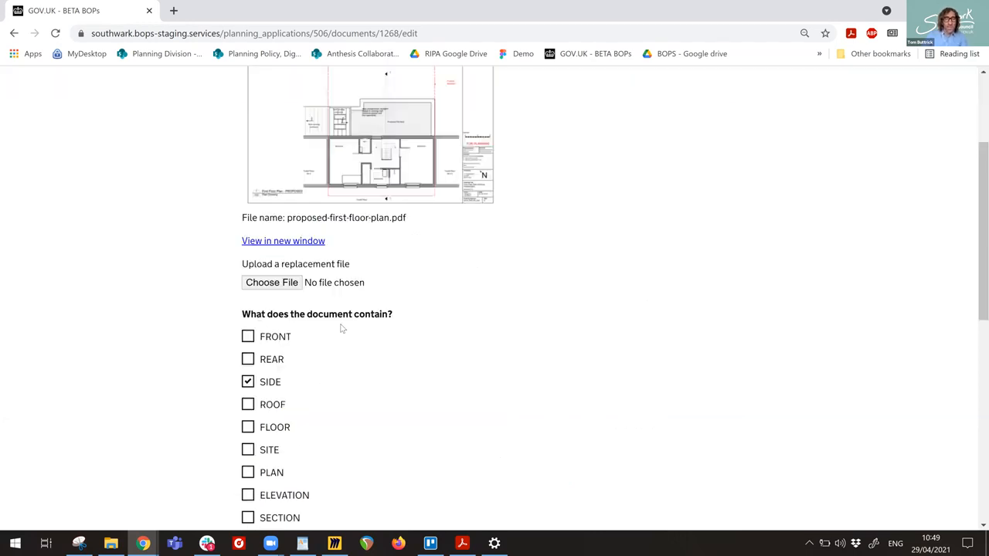
{"action": "scroll", "scroll_direction": "down", "scroll_amount": 3}
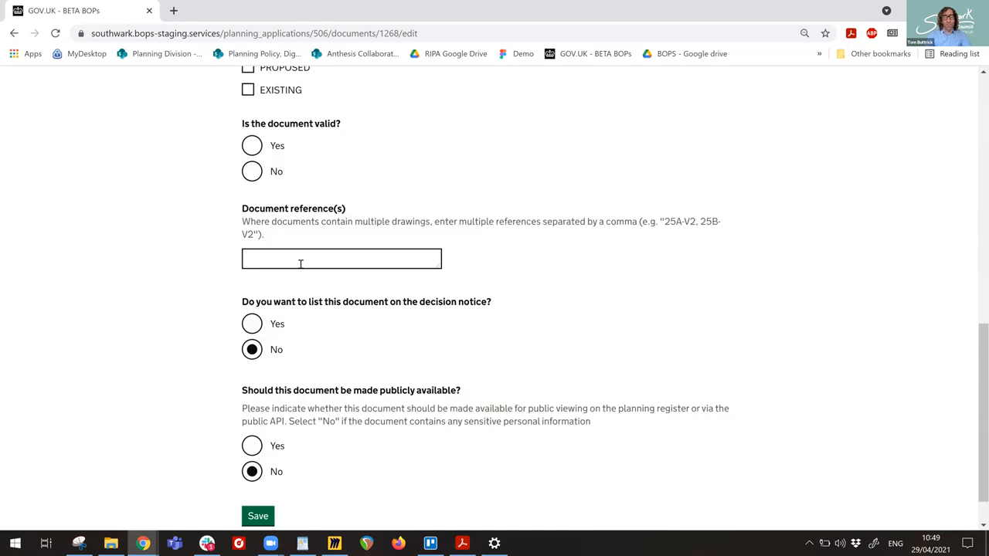
{"action": "left_click", "coordinate": [252, 324]}
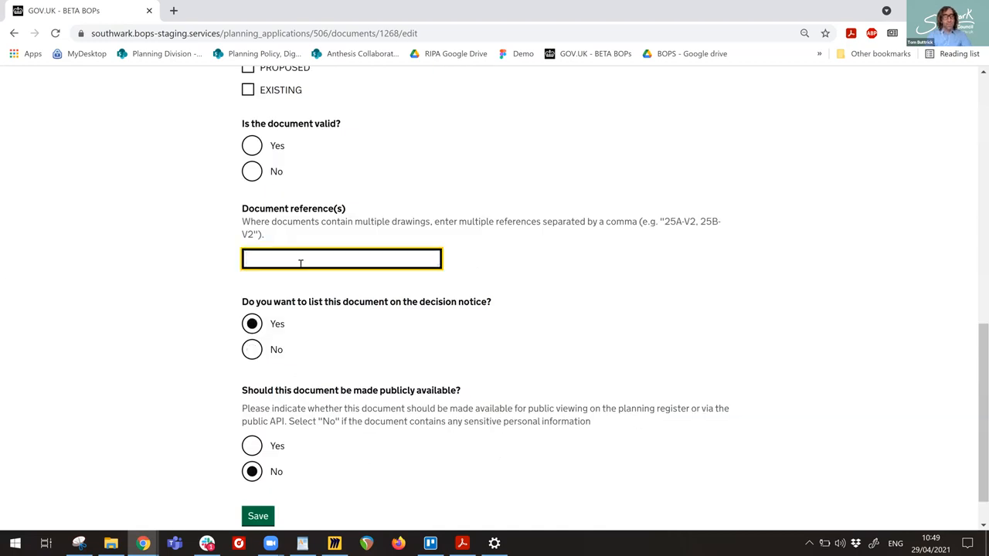
{"action": "type", "text": "Plan number 1"}
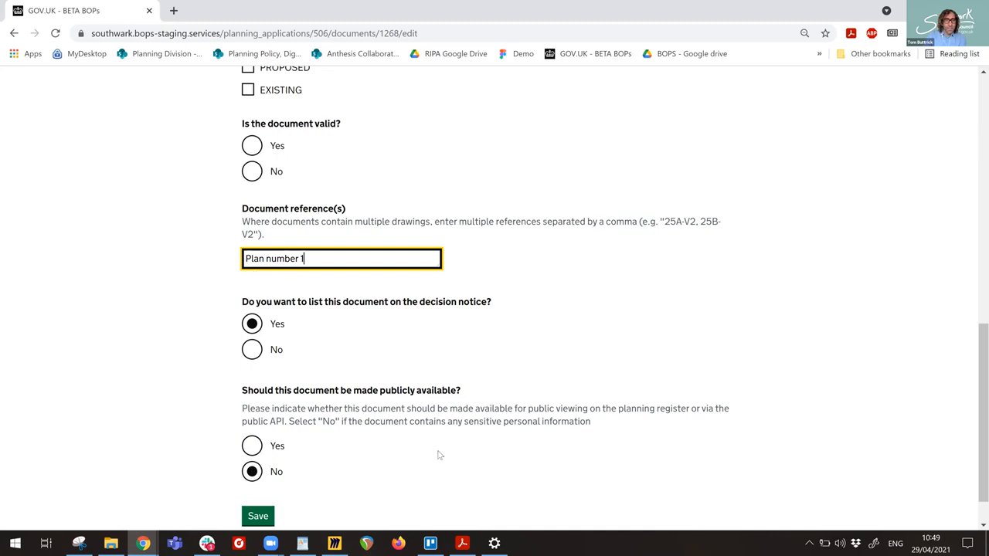
{"action": "scroll", "scroll_direction": "down", "scroll_amount": 3}
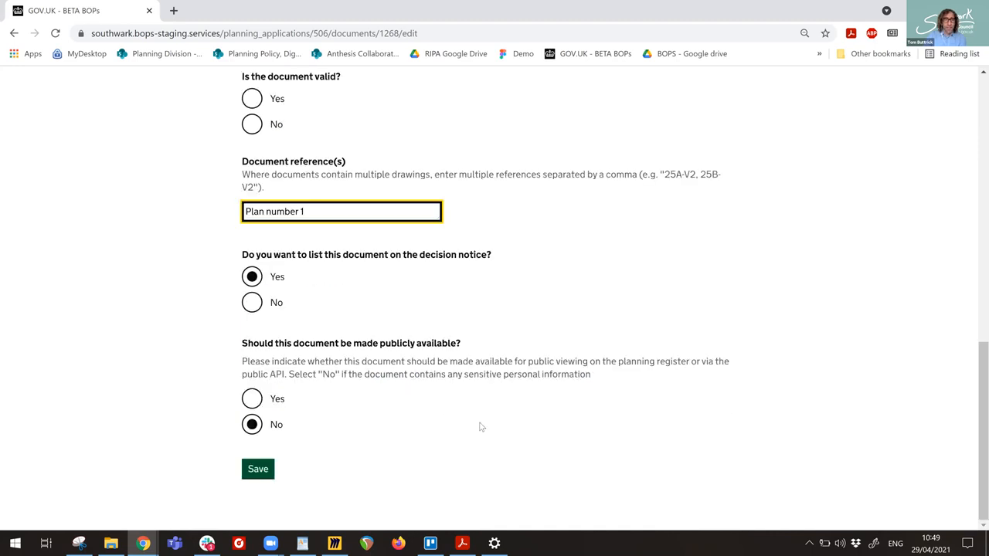
{"action": "left_click", "coordinate": [257, 470]}
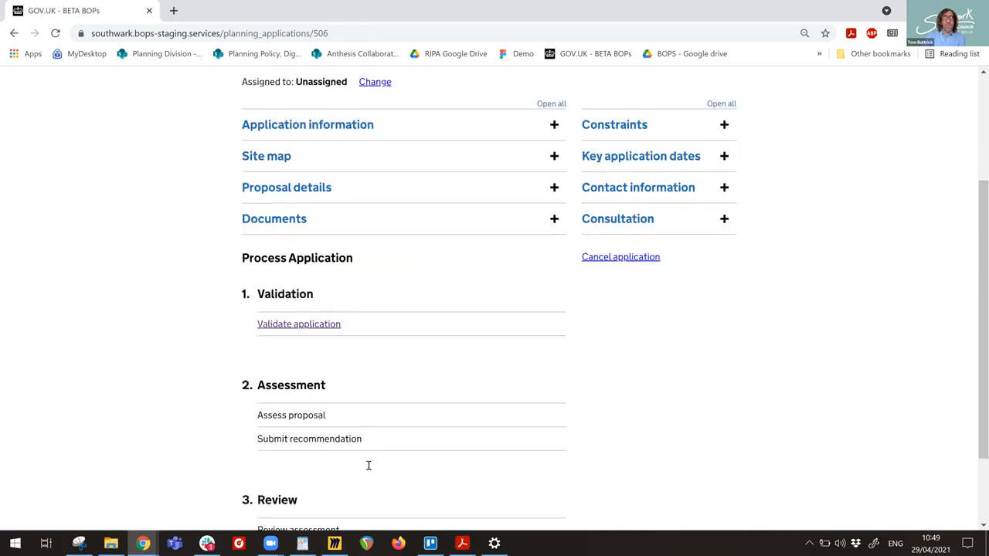
Validate application 00000506 as valid from 29/04/2021, save, and move on to assessing the proposal.
{"action": "left_click", "coordinate": [298, 325]}
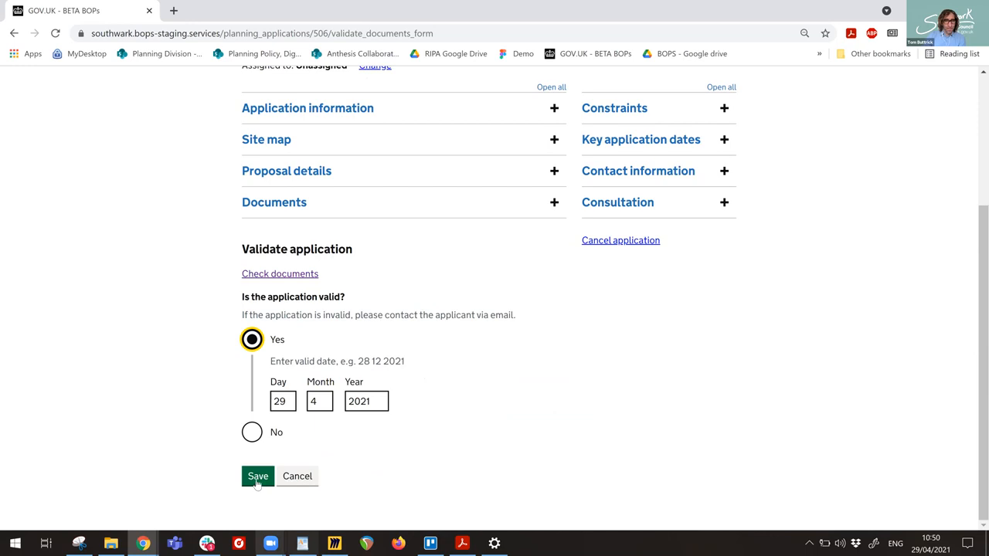
{"action": "left_click", "coordinate": [257, 476]}
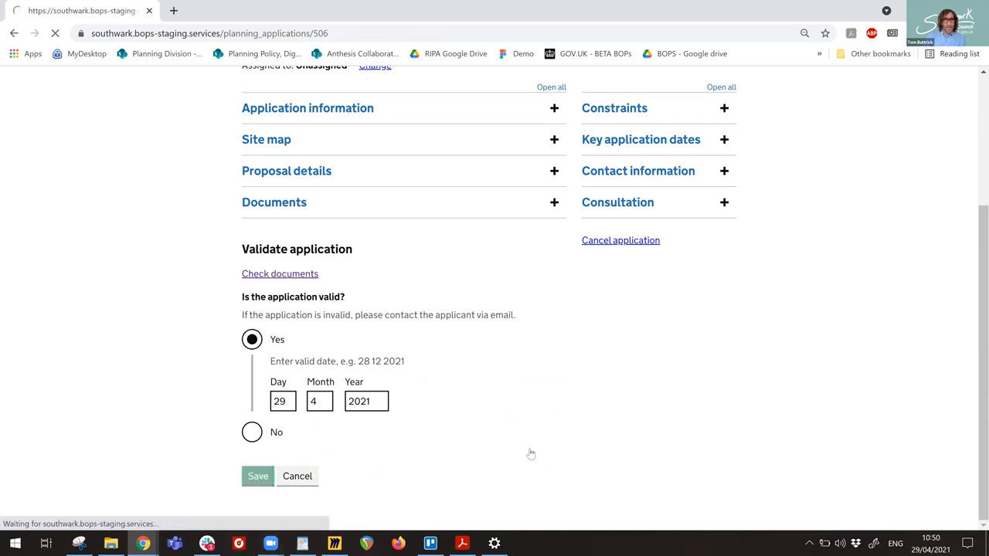
{"action": "left_click", "coordinate": [257, 476]}
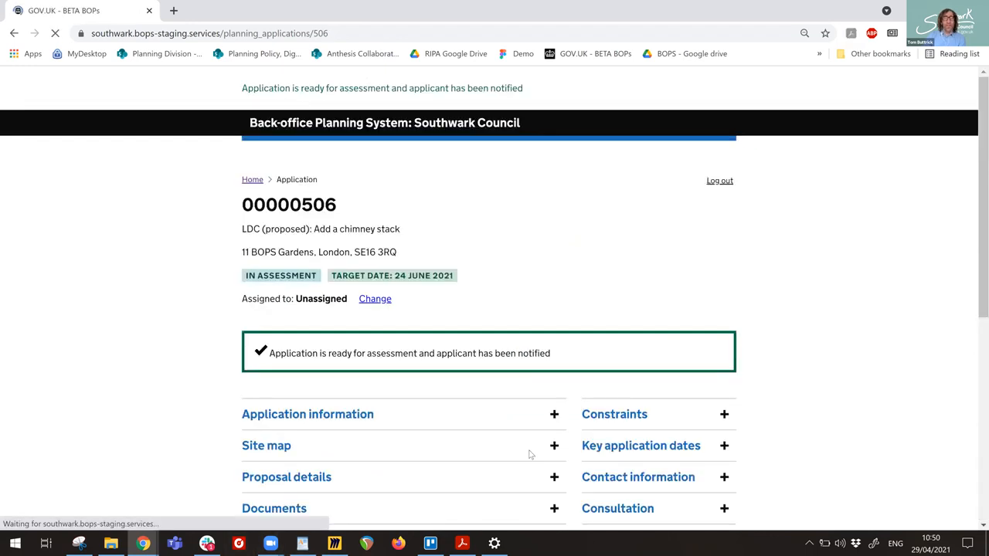
{"action": "scroll", "scroll_direction": "down", "scroll_amount": 3}
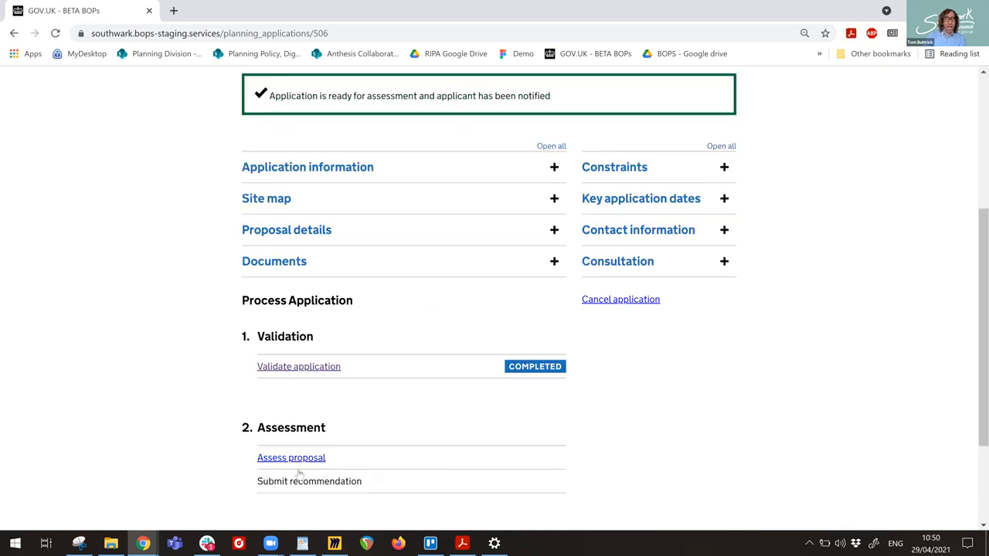
{"action": "mouse_move", "coordinate": [317, 454]}
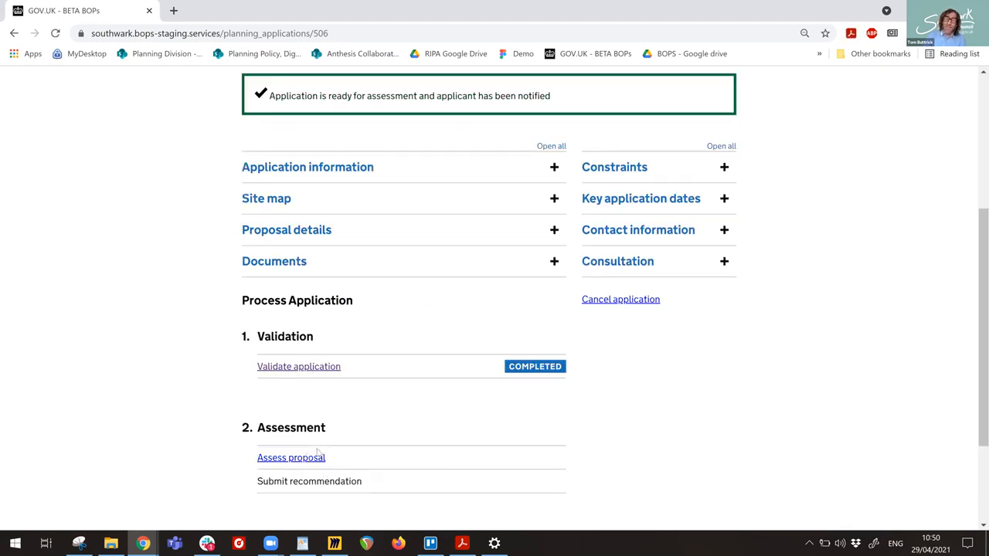
{"action": "left_click", "coordinate": [309, 481]}
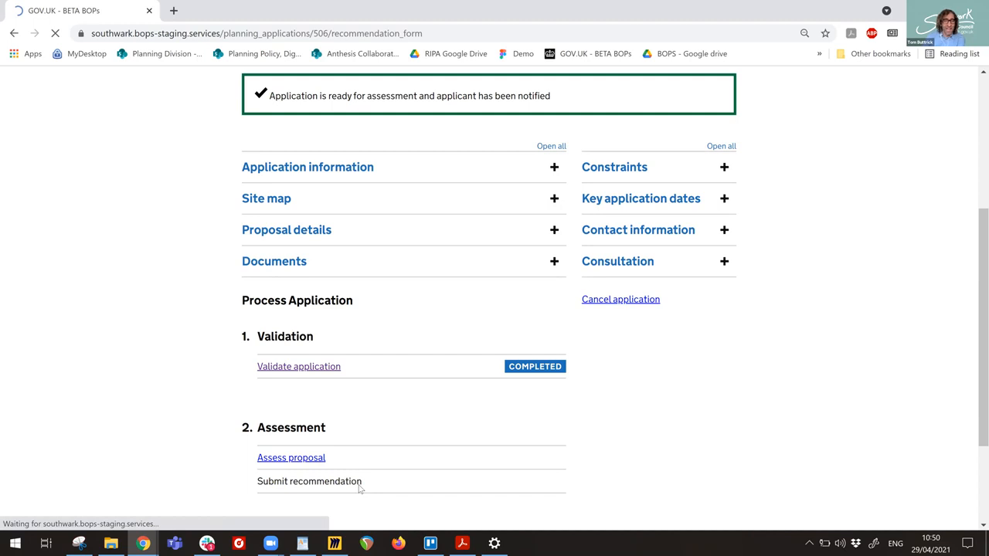
Answer Yes, the proposed use is lawful, on the assessment form.
{"action": "left_click", "coordinate": [291, 457]}
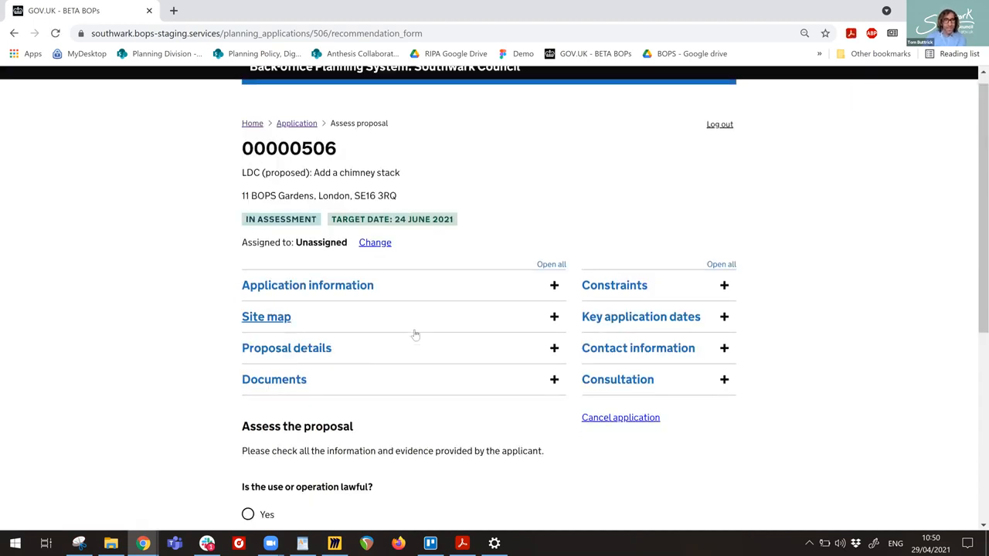
{"action": "scroll", "scroll_direction": "down", "scroll_amount": 3}
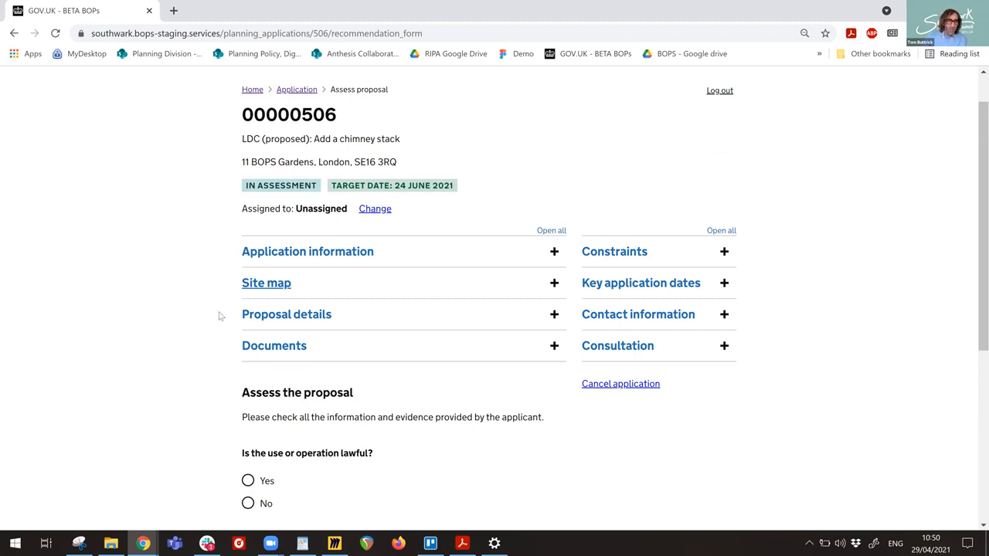
{"action": "scroll", "scroll_direction": "down", "scroll_amount": 3}
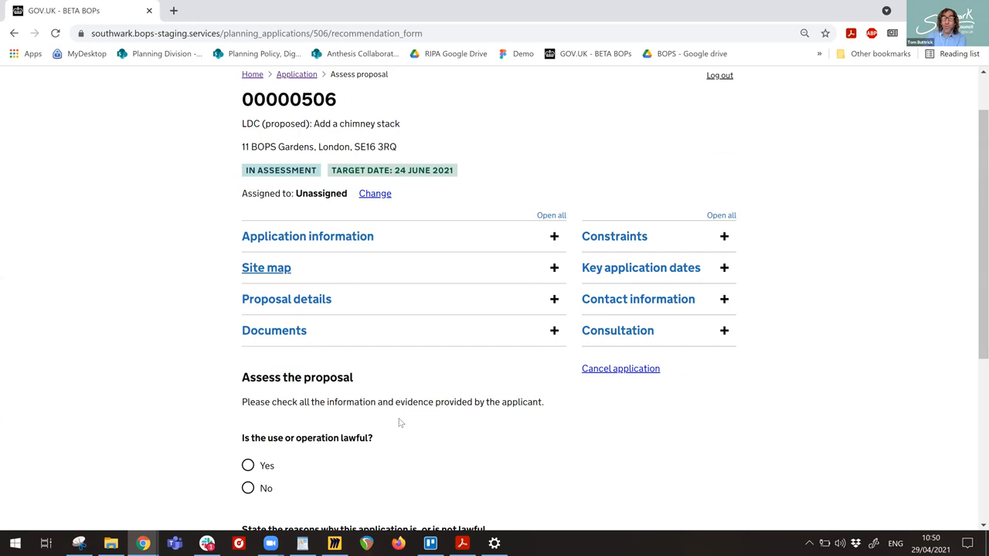
{"action": "left_click", "coordinate": [247, 465]}
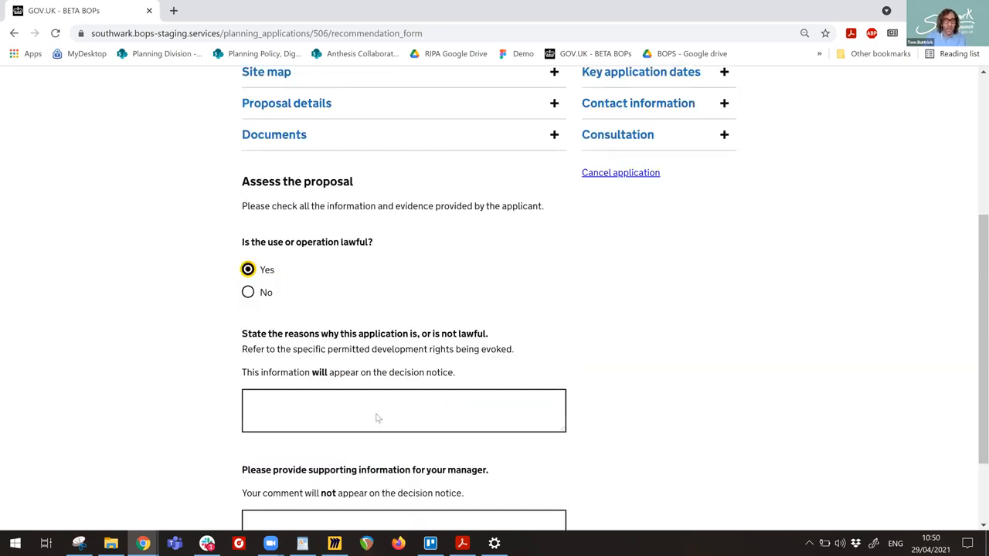
Enter reason 'The application meets the regulations etc', manager comment 'Yes', and save the assessment.
{"action": "left_click", "coordinate": [404, 411]}
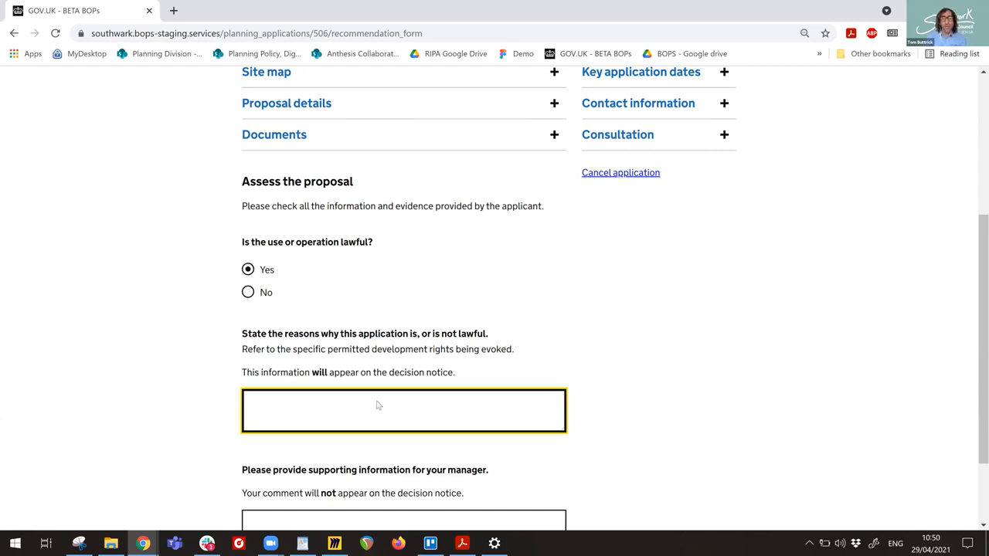
{"action": "left_click", "coordinate": [403, 411]}
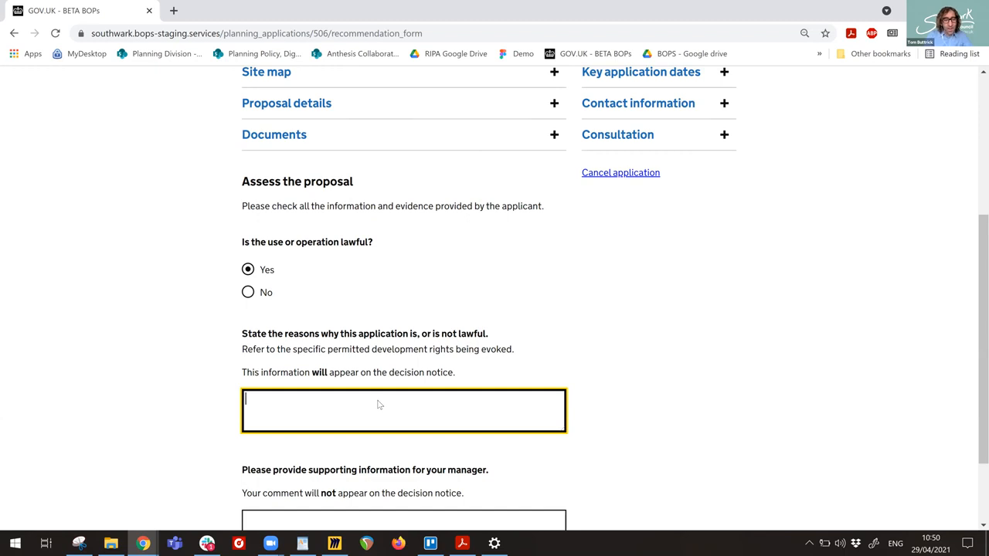
{"action": "type", "text": "The application meets"}
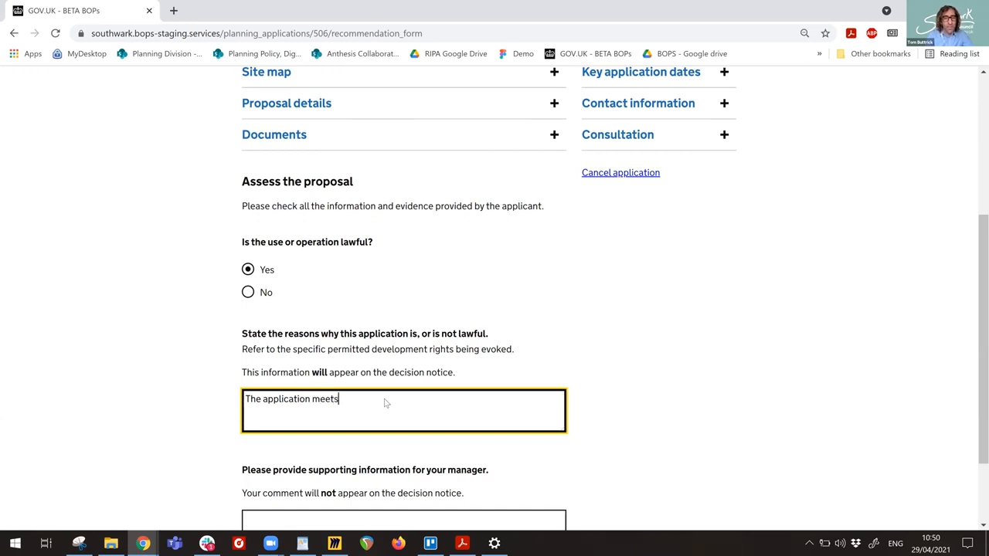
{"action": "type", "text": "the regualtio"}
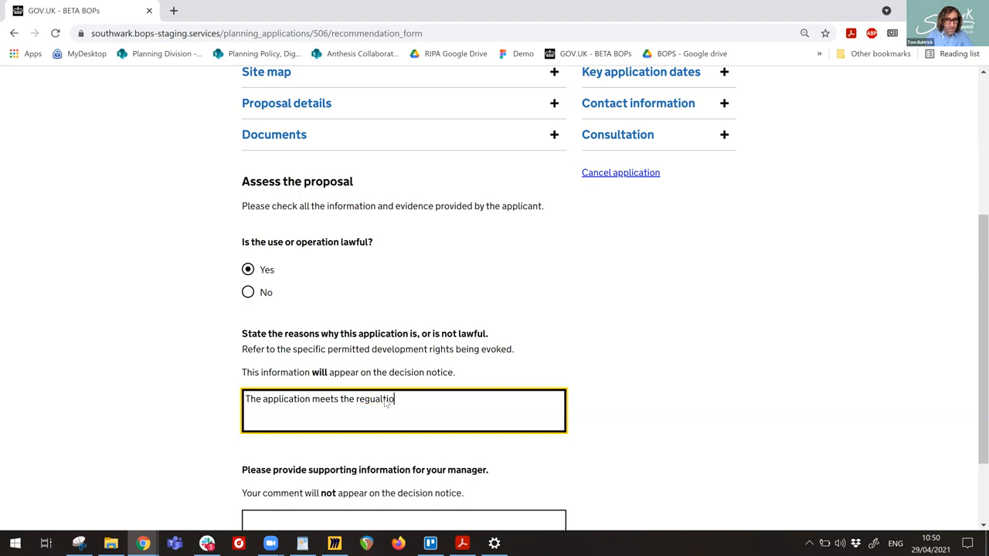
{"action": "type", "text": "ns etc"}
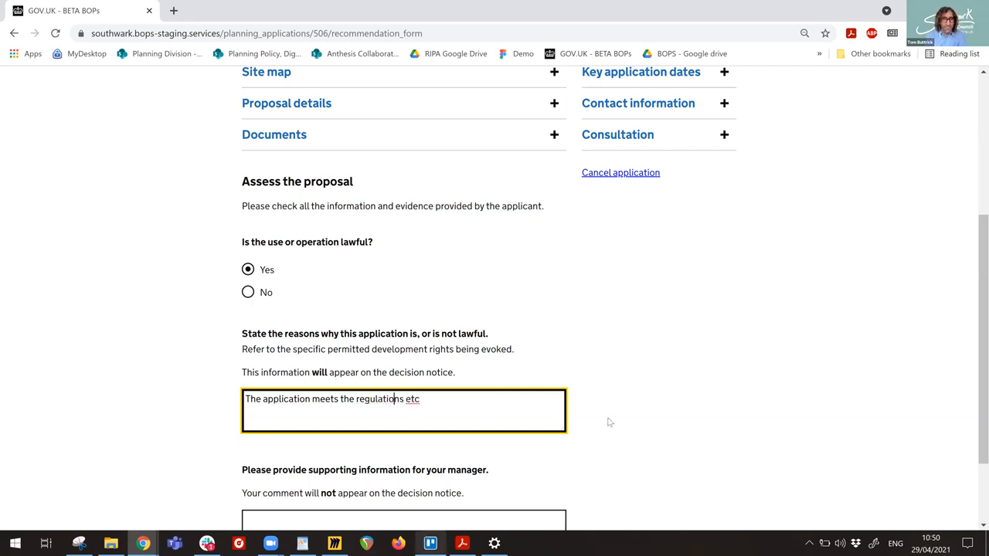
{"action": "scroll", "scroll_direction": "down", "scroll_amount": 3}
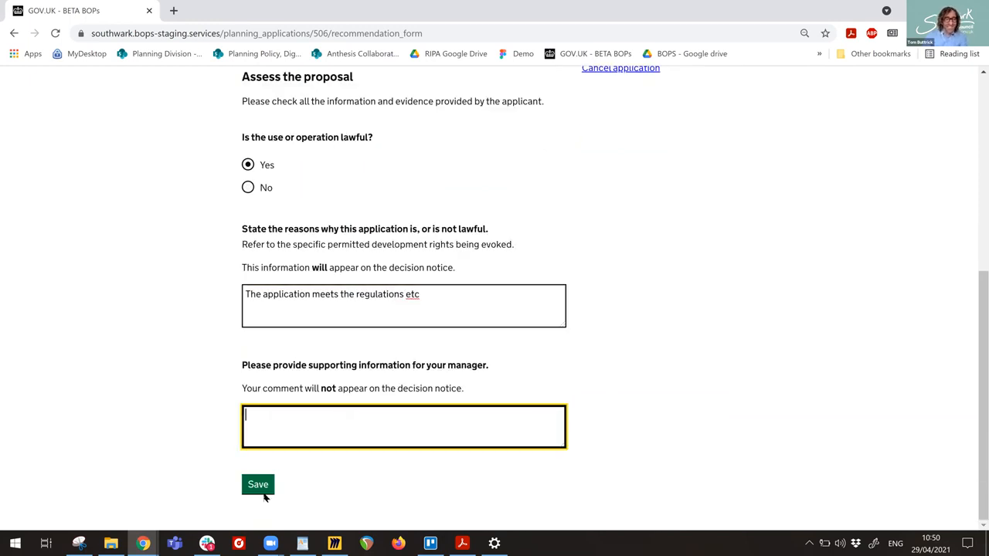
{"action": "type", "text": "Yes"}
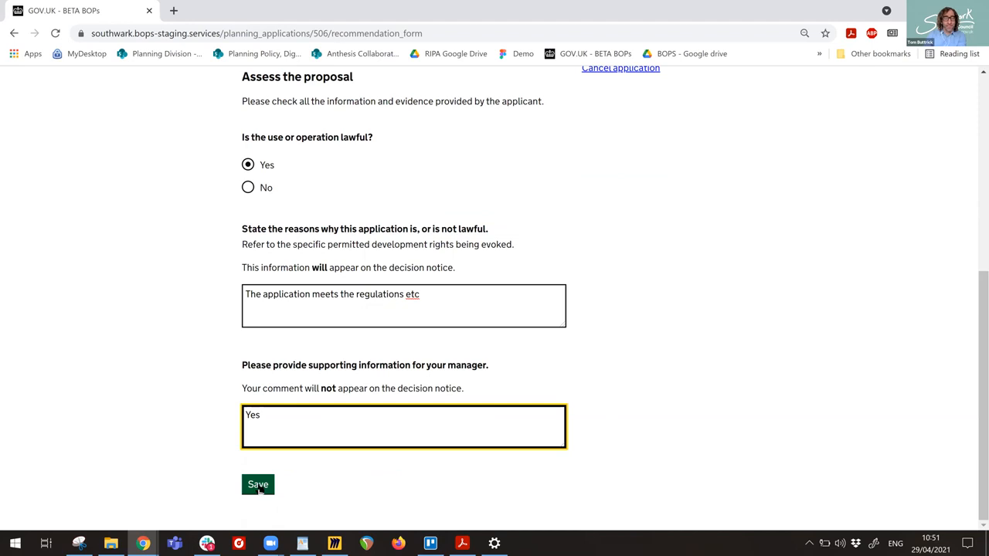
{"action": "left_click", "coordinate": [256, 486]}
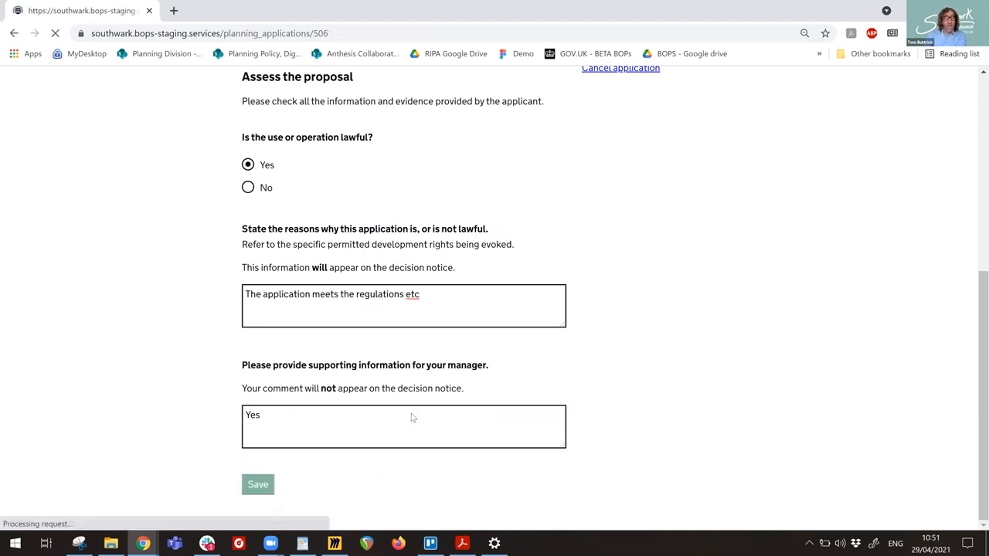
{"action": "left_click", "coordinate": [257, 485]}
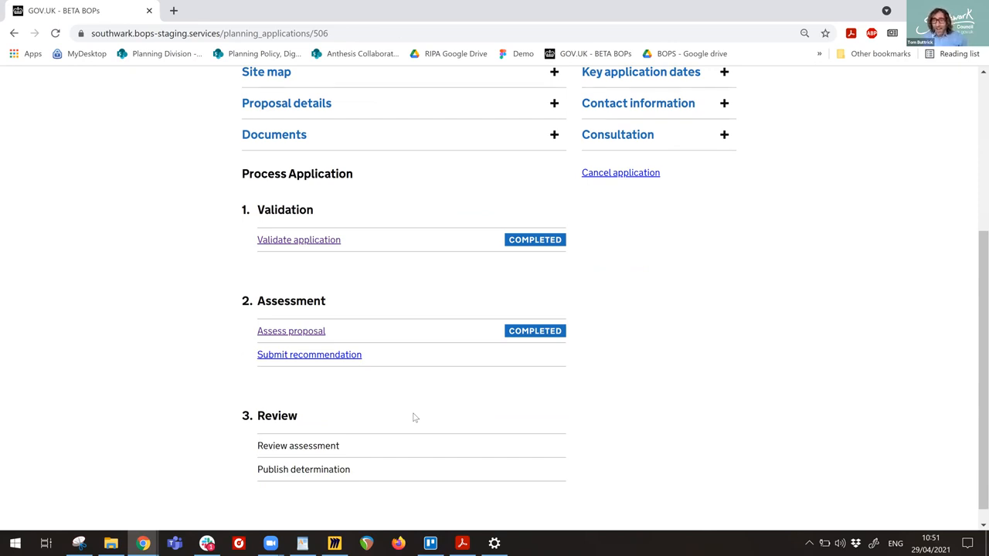
{"action": "mouse_move", "coordinate": [309, 354]}
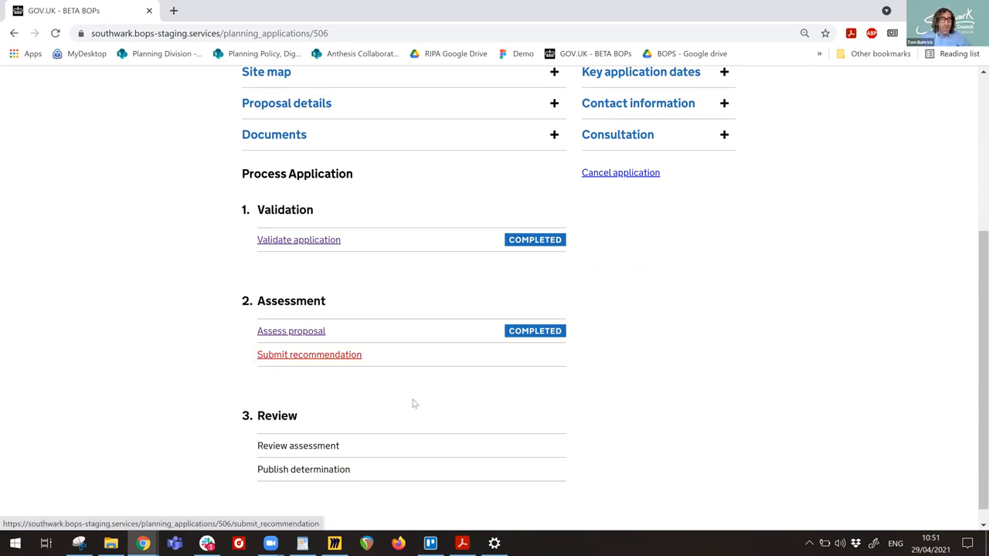
{"action": "left_click", "coordinate": [309, 354]}
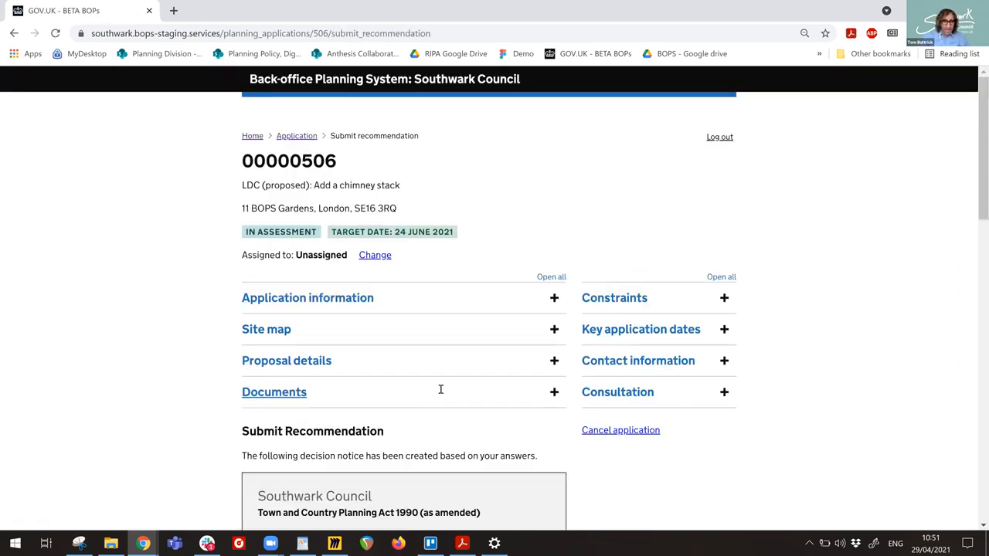
{"action": "scroll", "scroll_direction": "down", "scroll_amount": 3}
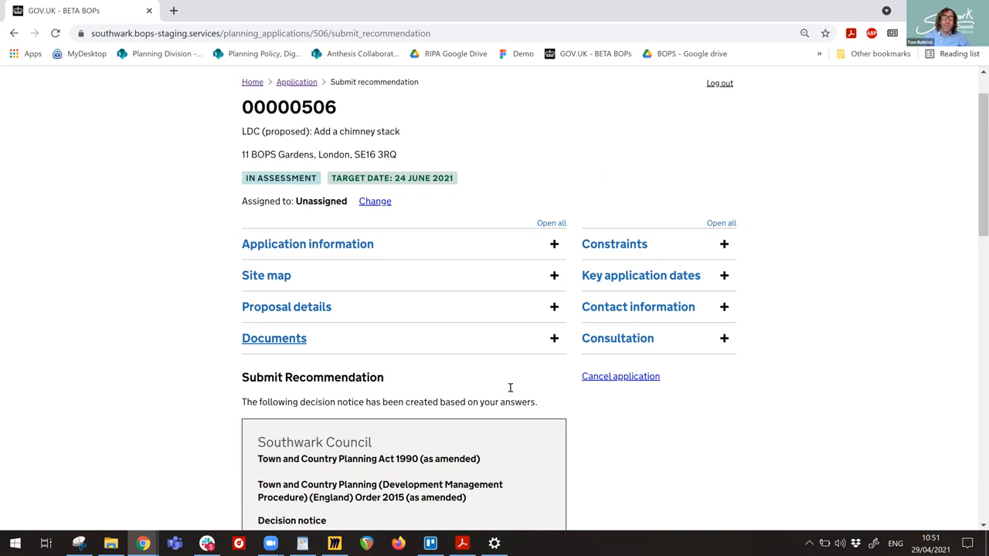
{"action": "scroll", "scroll_direction": "down", "scroll_amount": 3}
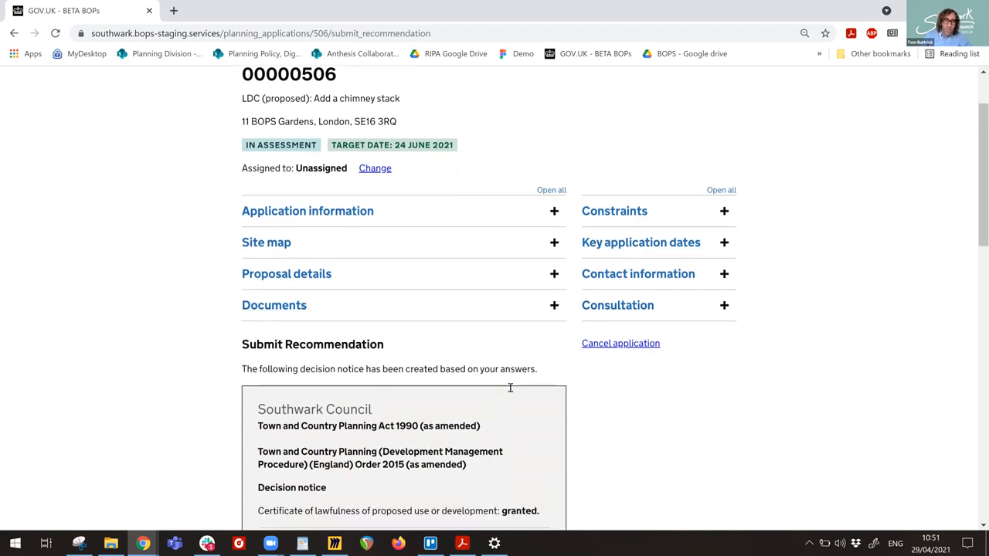
{"action": "mouse_move", "coordinate": [535, 371]}
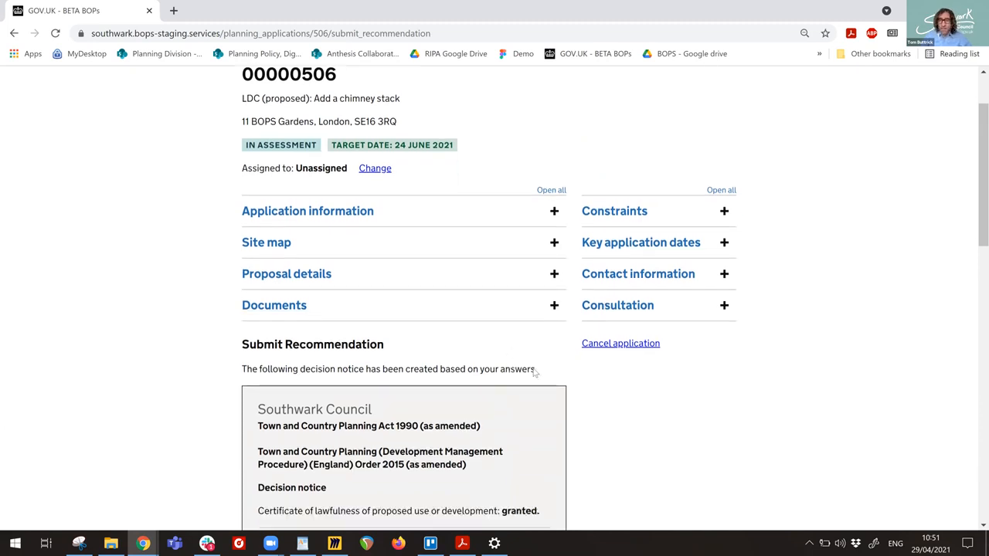
{"action": "scroll", "scroll_direction": "down", "scroll_amount": 3}
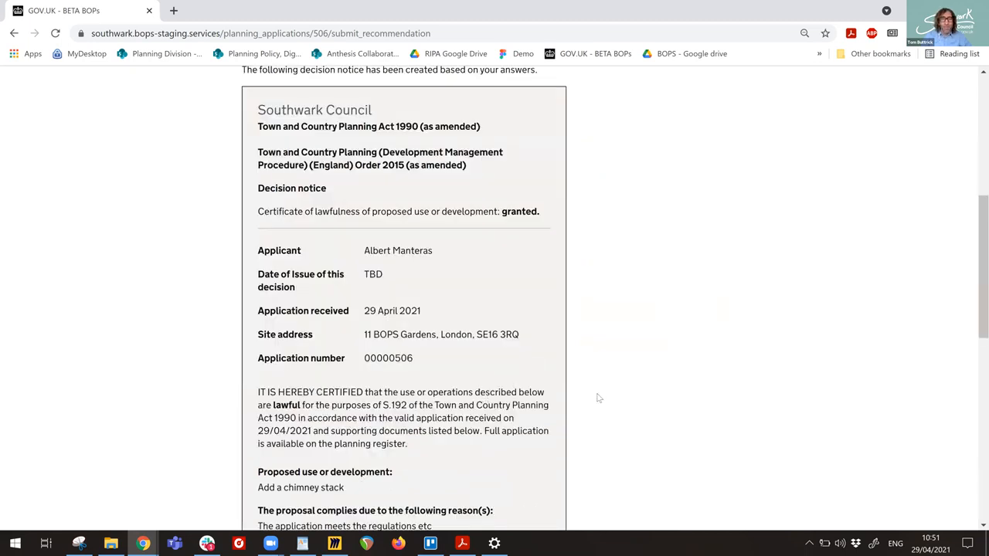
{"action": "mouse_move", "coordinate": [590, 363]}
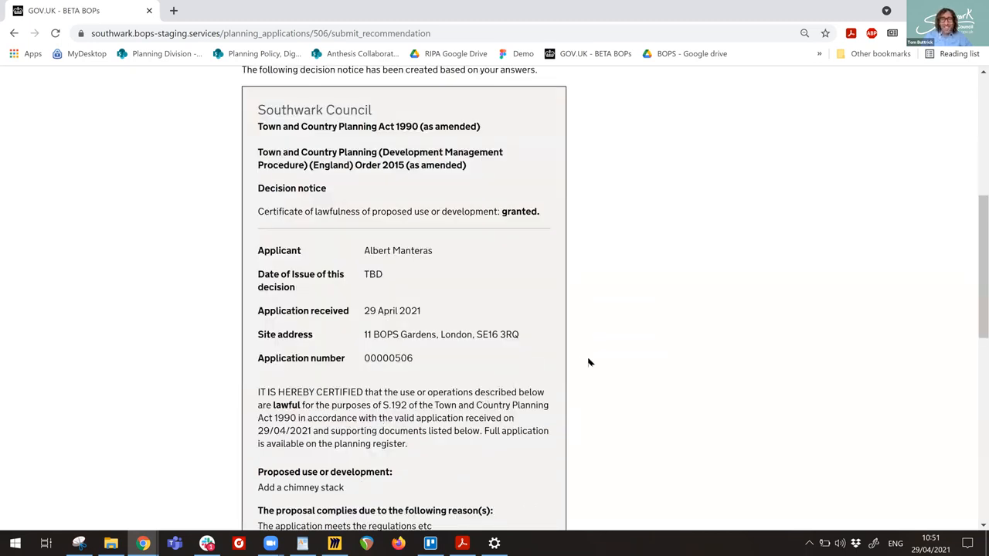
{"action": "mouse_move", "coordinate": [631, 309]}
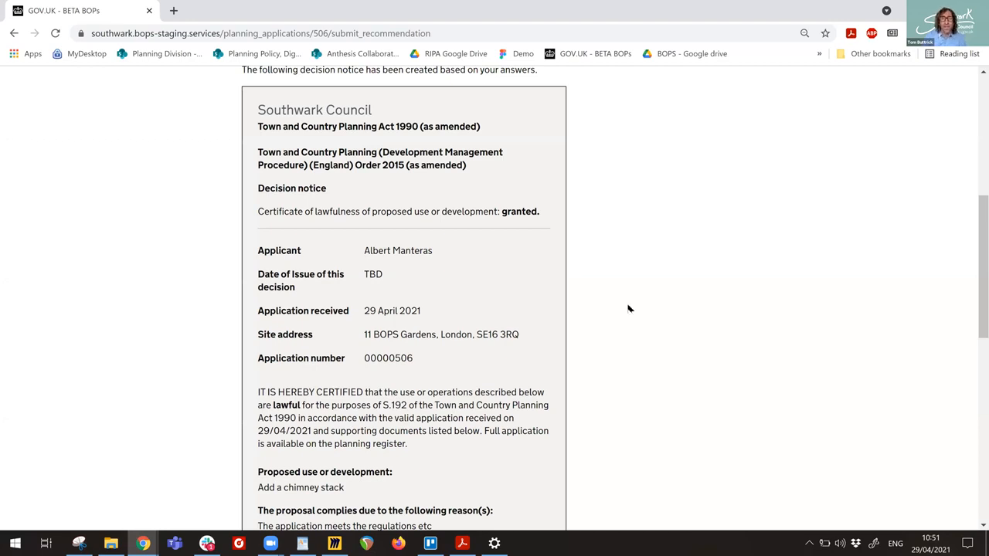
{"action": "scroll", "scroll_direction": "down", "scroll_amount": 3}
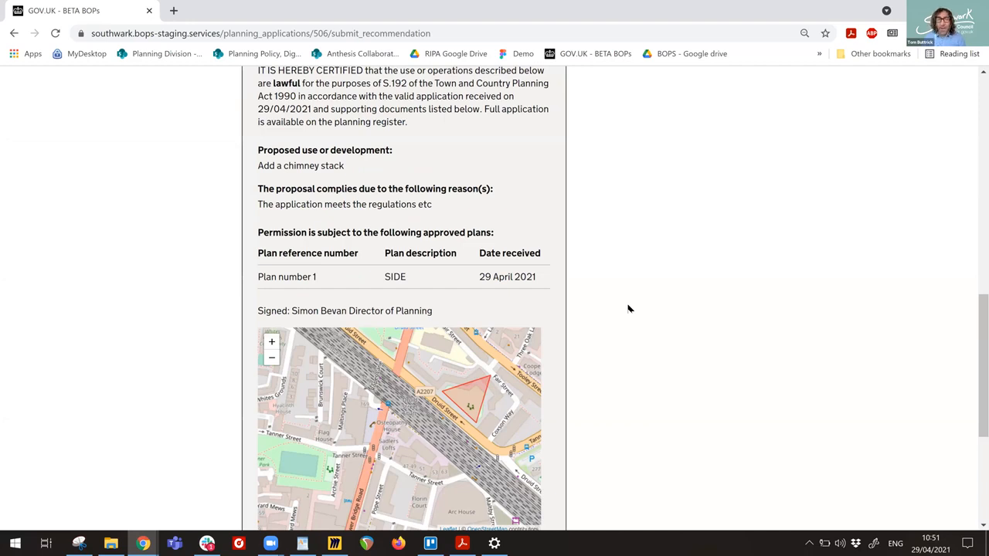
{"action": "scroll", "scroll_direction": "down", "scroll_amount": 3}
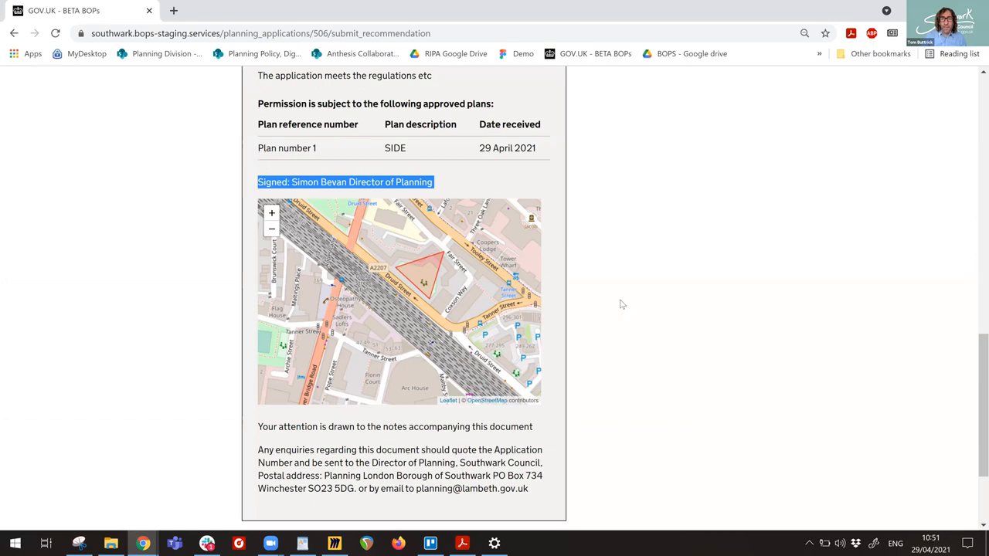
{"action": "mouse_move", "coordinate": [626, 255]}
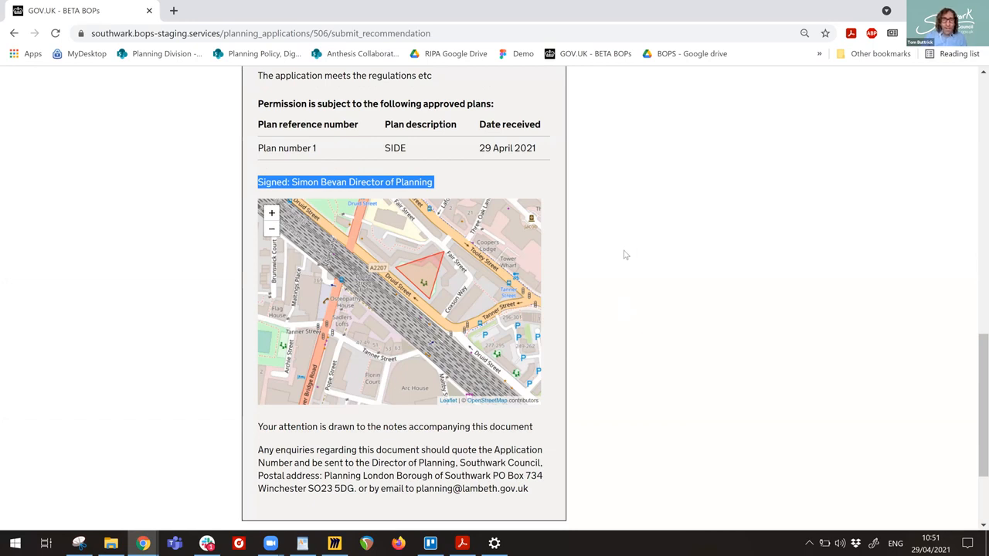
{"action": "mouse_move", "coordinate": [315, 114]}
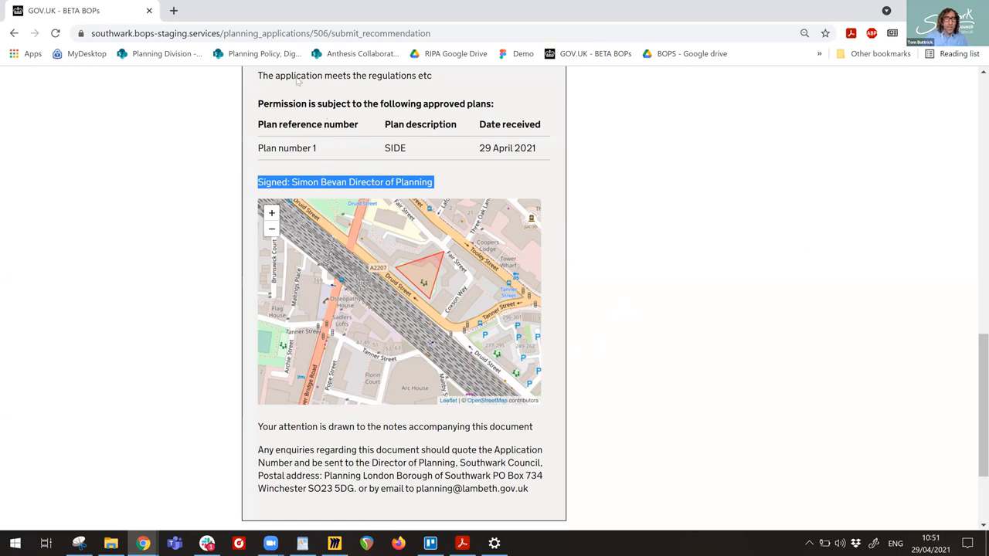
{"action": "mouse_move", "coordinate": [494, 281]}
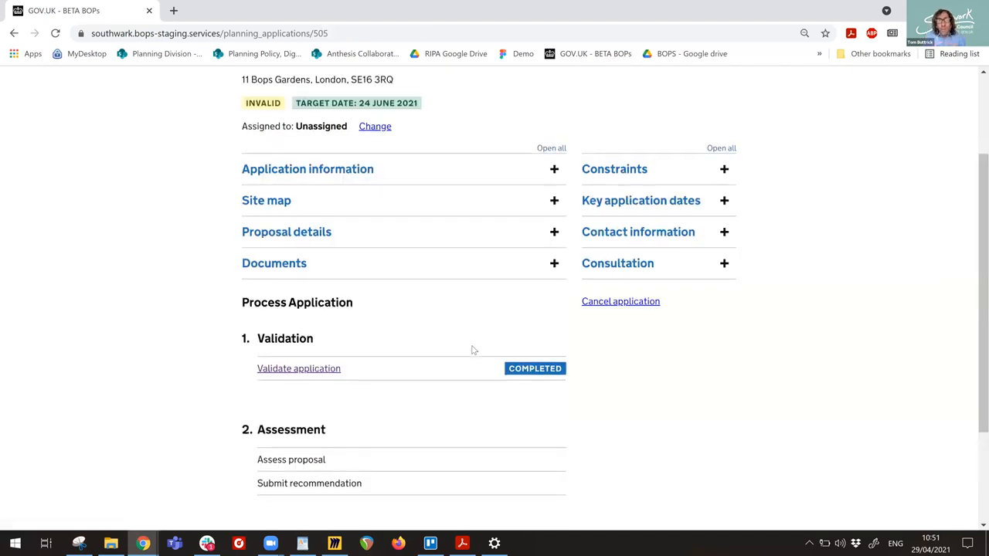
{"action": "scroll", "scroll_direction": "down", "scroll_amount": 3}
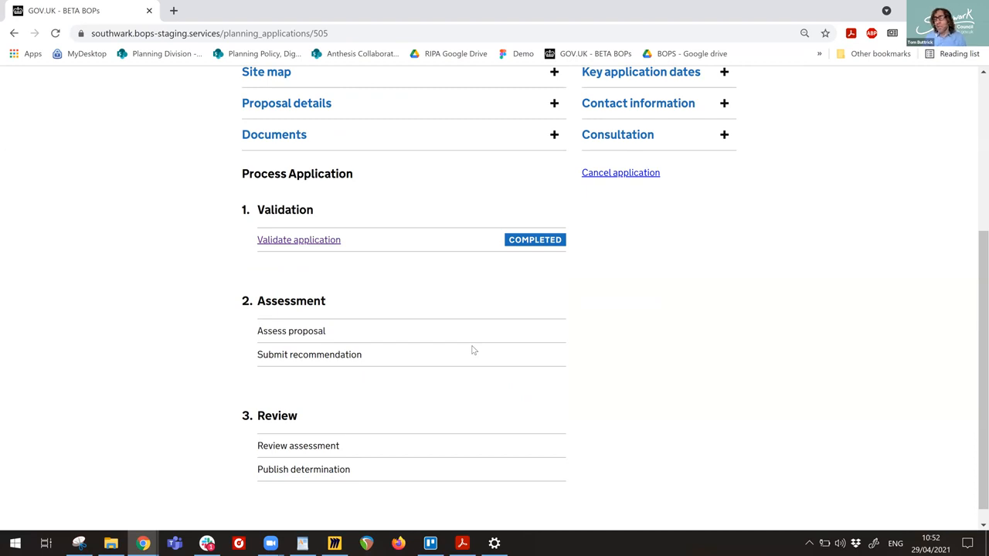
{"action": "mouse_move", "coordinate": [368, 284]}
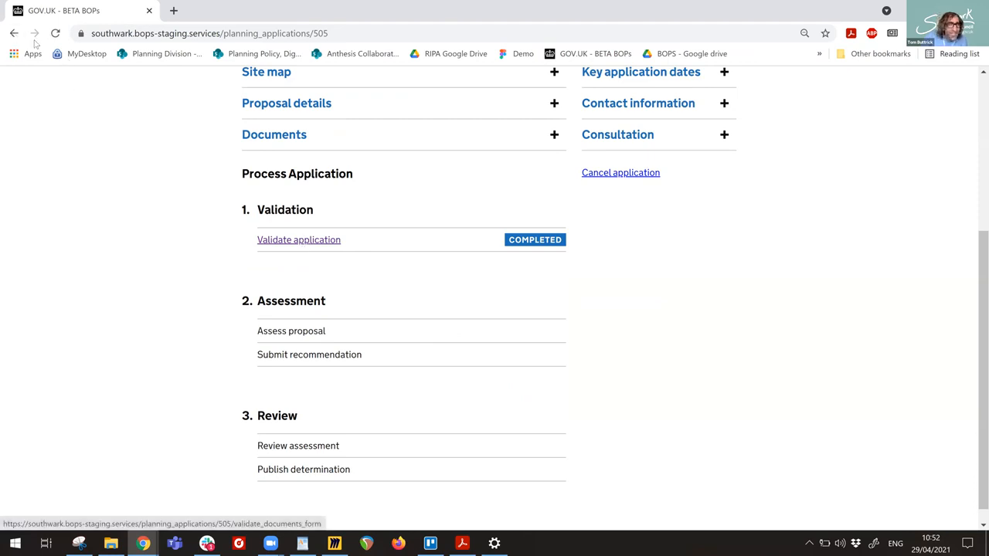
{"action": "mouse_move", "coordinate": [417, 272]}
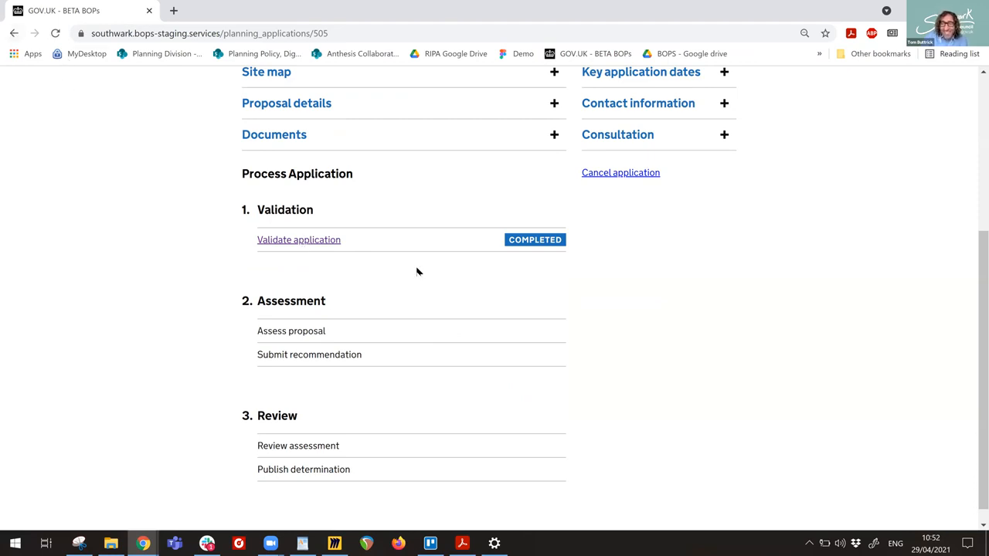
{"action": "mouse_move", "coordinate": [281, 343]}
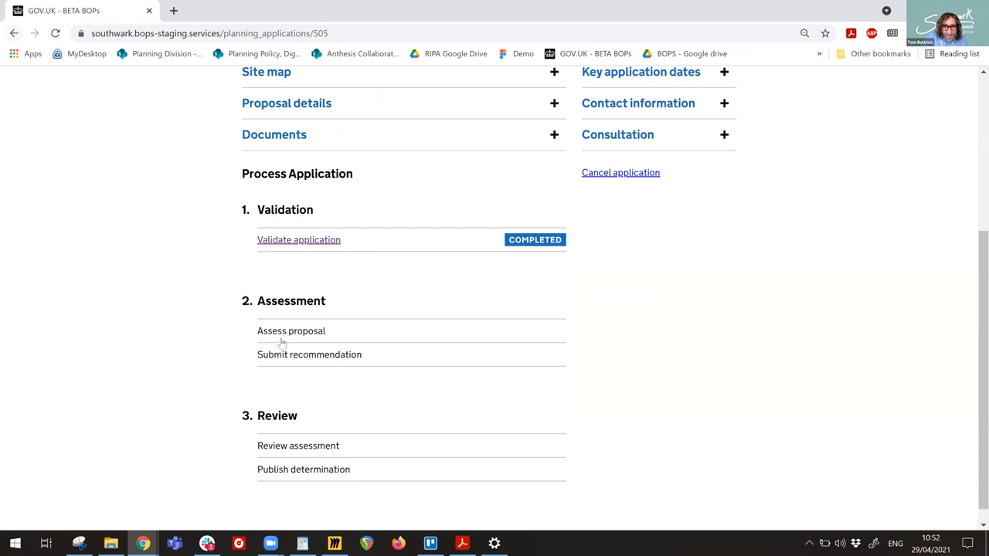
{"action": "left_click", "coordinate": [14, 33]}
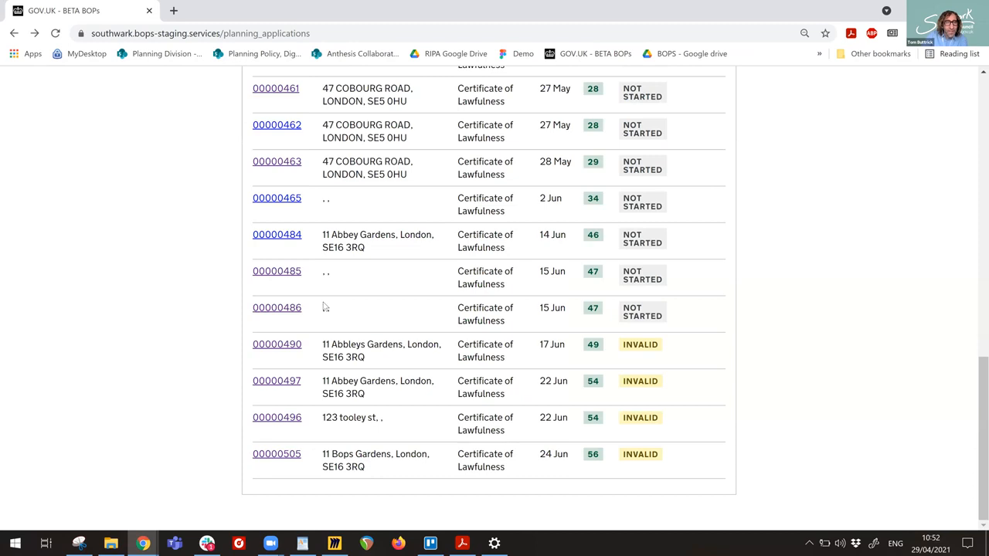
{"action": "mouse_move", "coordinate": [352, 302]}
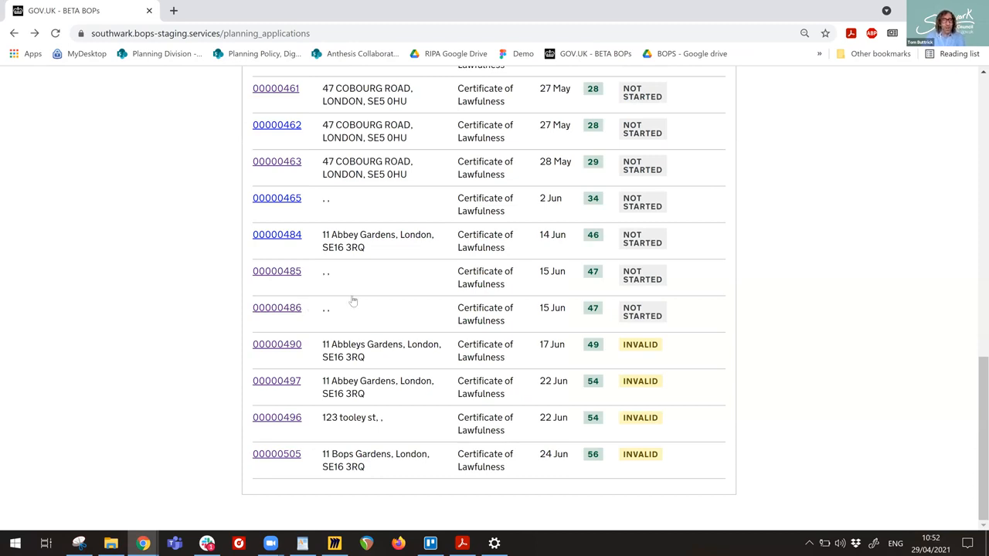
{"action": "mouse_move", "coordinate": [312, 437]}
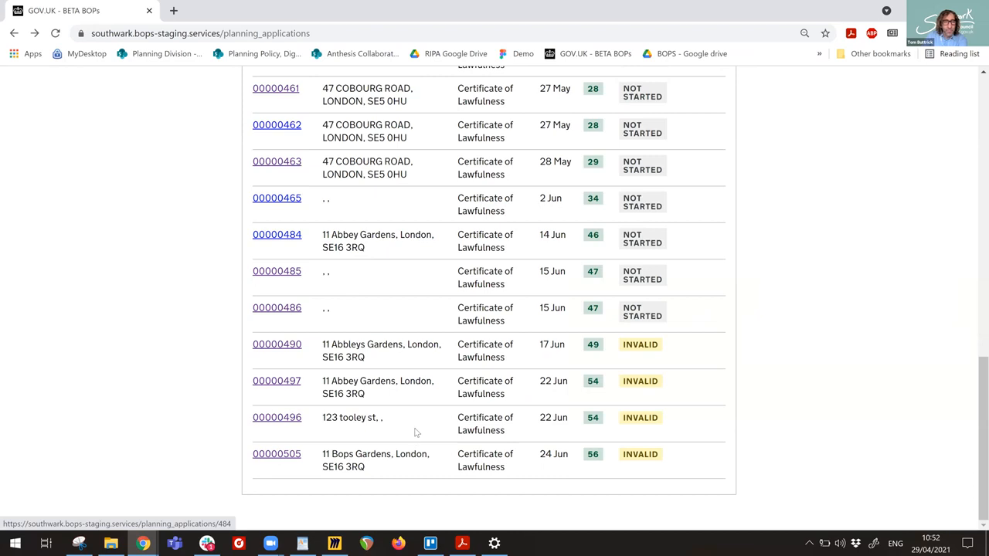
{"action": "left_click", "coordinate": [277, 235]}
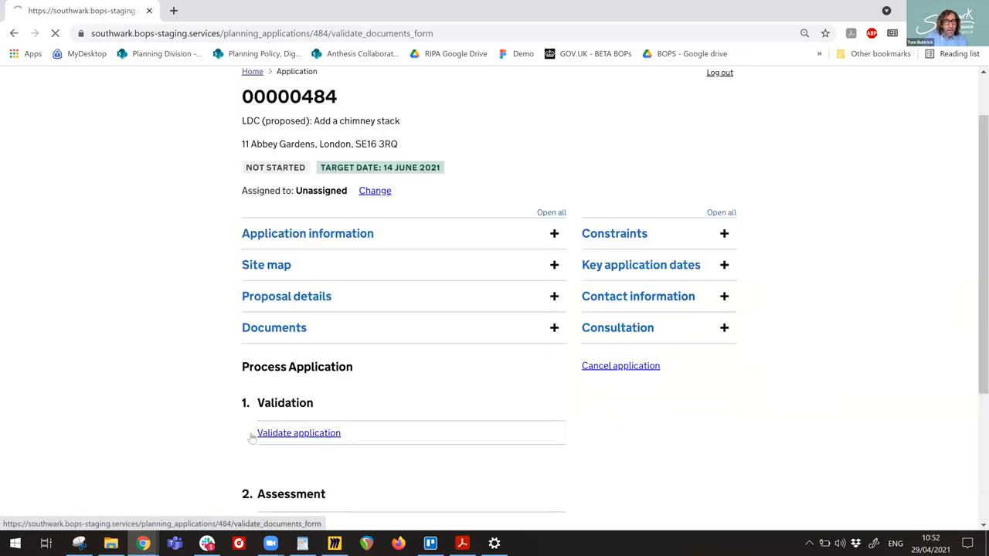
Mark application 00000484 as not valid and save the decision.
{"action": "left_click", "coordinate": [299, 432]}
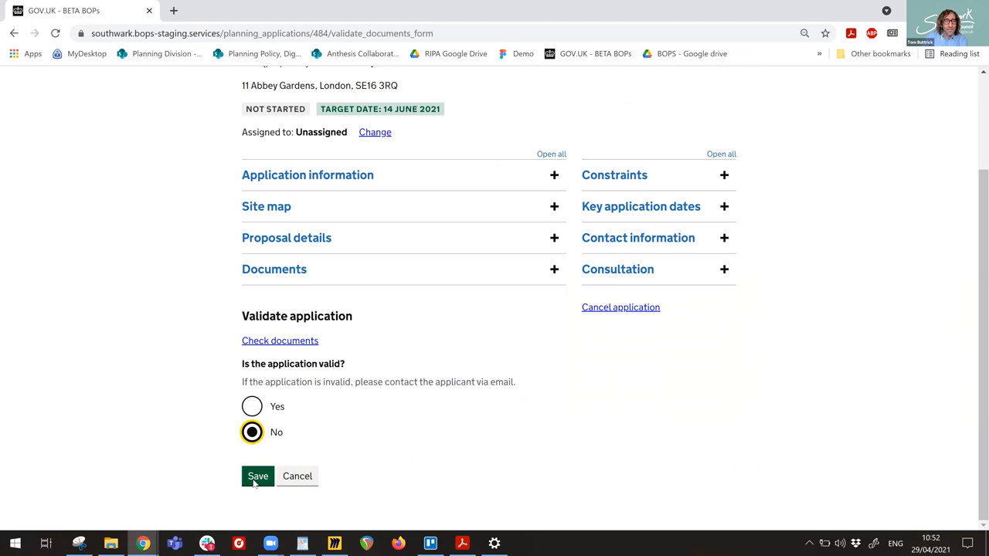
{"action": "left_click", "coordinate": [256, 476]}
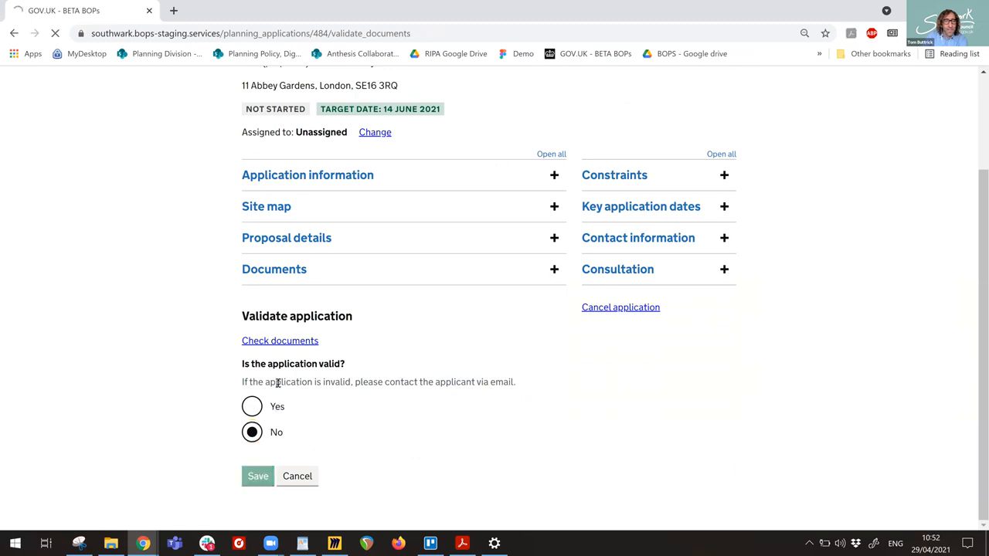
{"action": "left_click", "coordinate": [257, 476]}
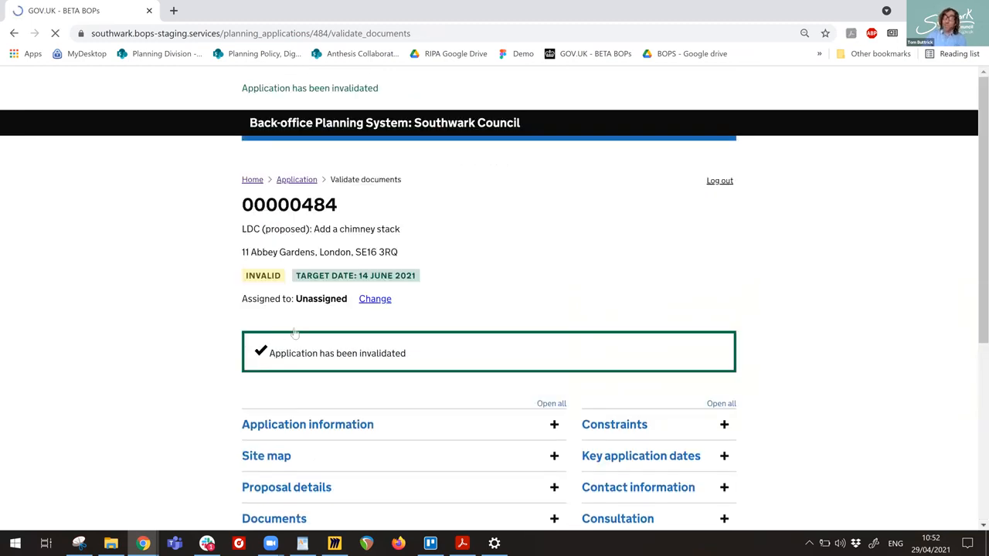
{"action": "scroll", "scroll_direction": "down", "scroll_amount": 3}
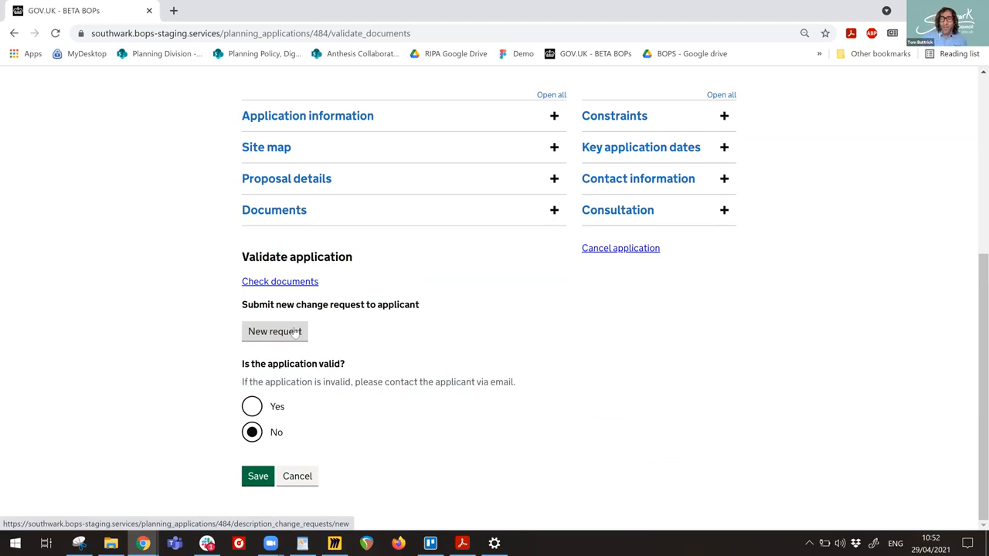
Create a description change request with a new suggested description and send it to the applicant.
{"action": "left_click", "coordinate": [275, 331]}
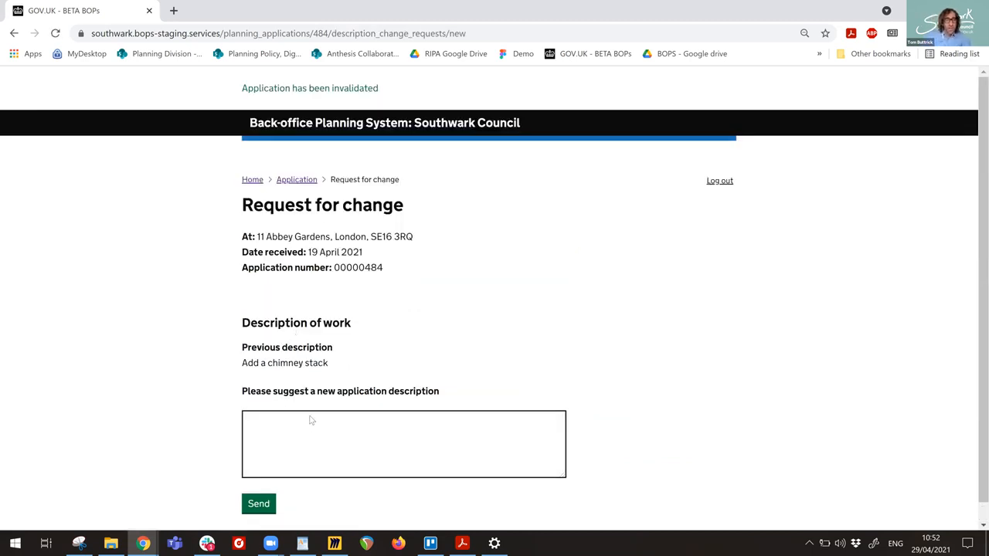
{"action": "left_click", "coordinate": [403, 444]}
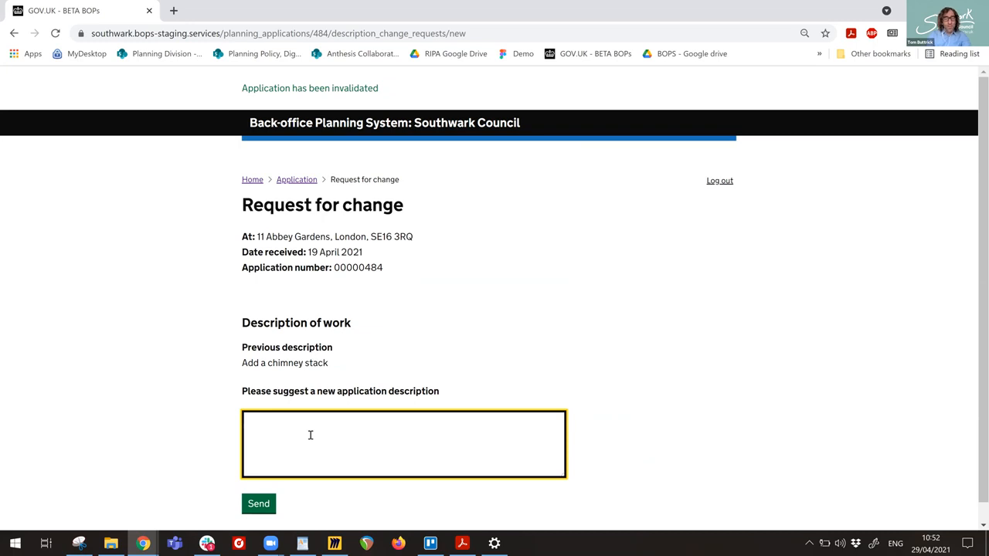
{"action": "left_click", "coordinate": [404, 433]}
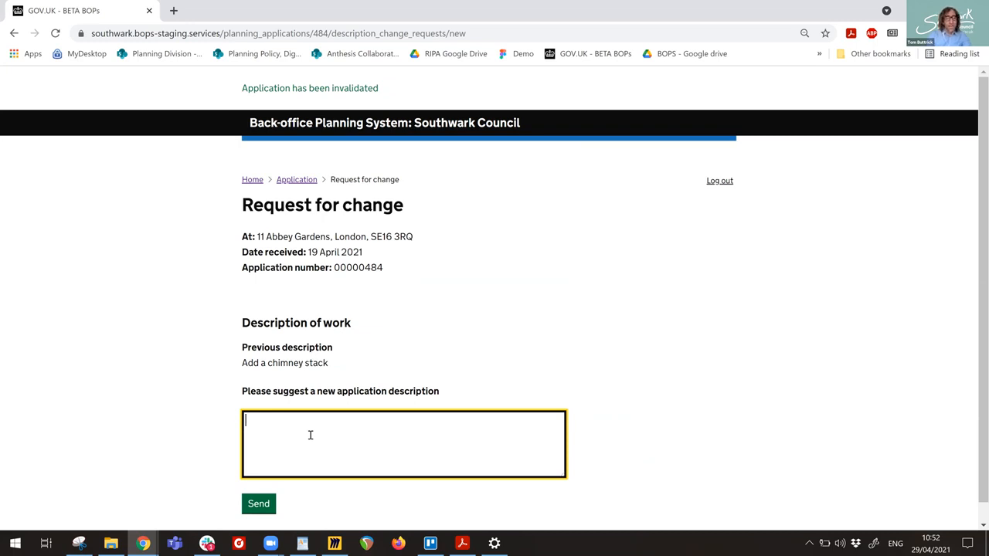
{"action": "type", "text": "Its"}
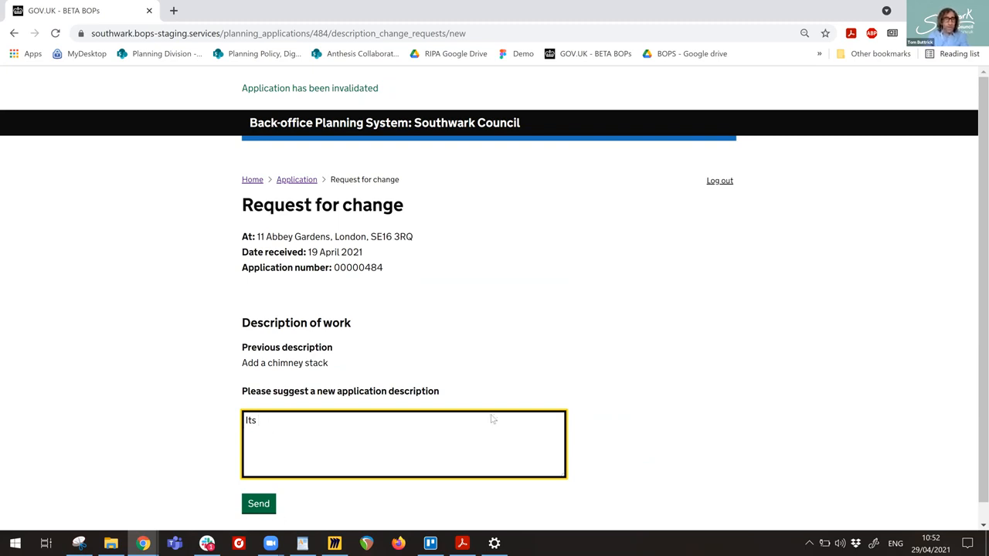
{"action": "key", "text": "Backspace"}
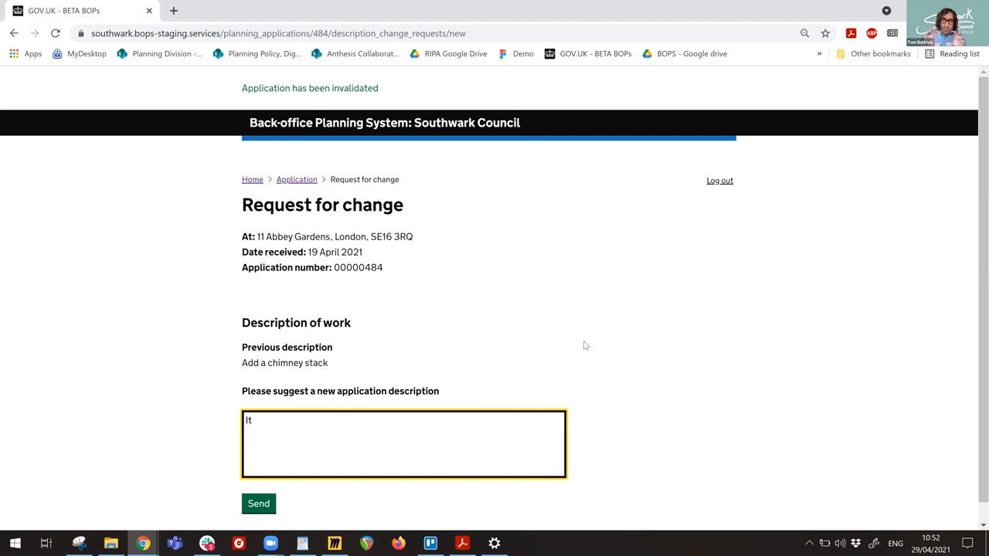
{"action": "left_click", "coordinate": [259, 504]}
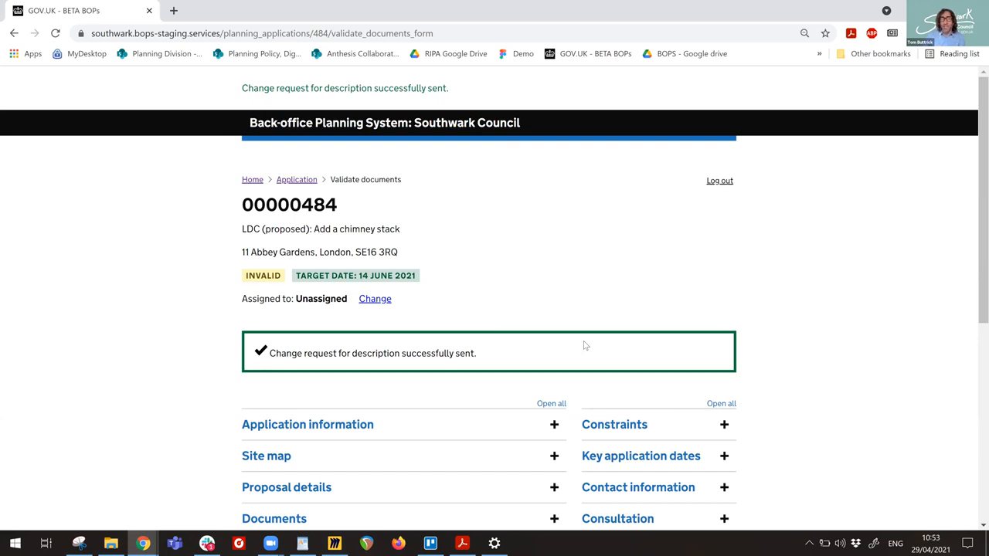
{"action": "mouse_move", "coordinate": [271, 281]}
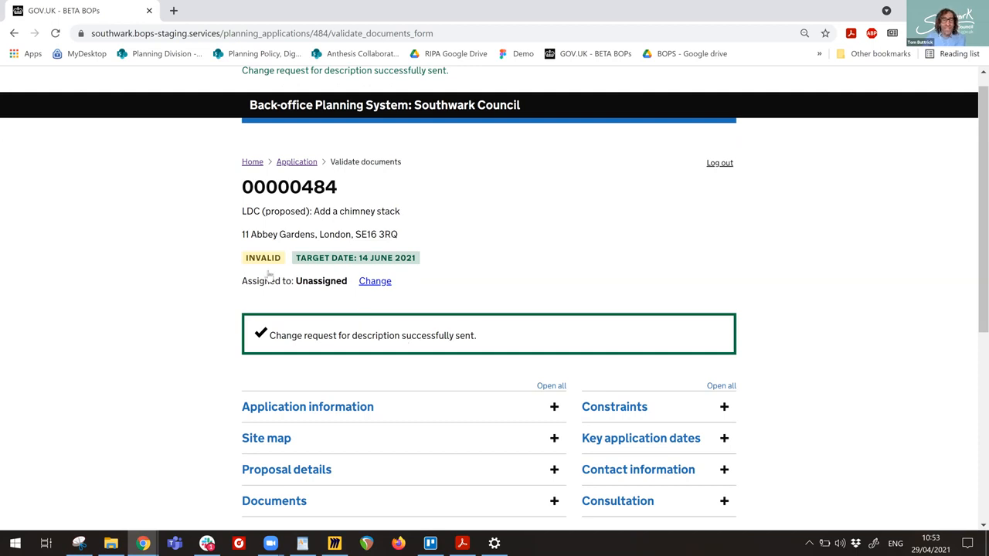
{"action": "scroll", "scroll_direction": "down", "scroll_amount": 3}
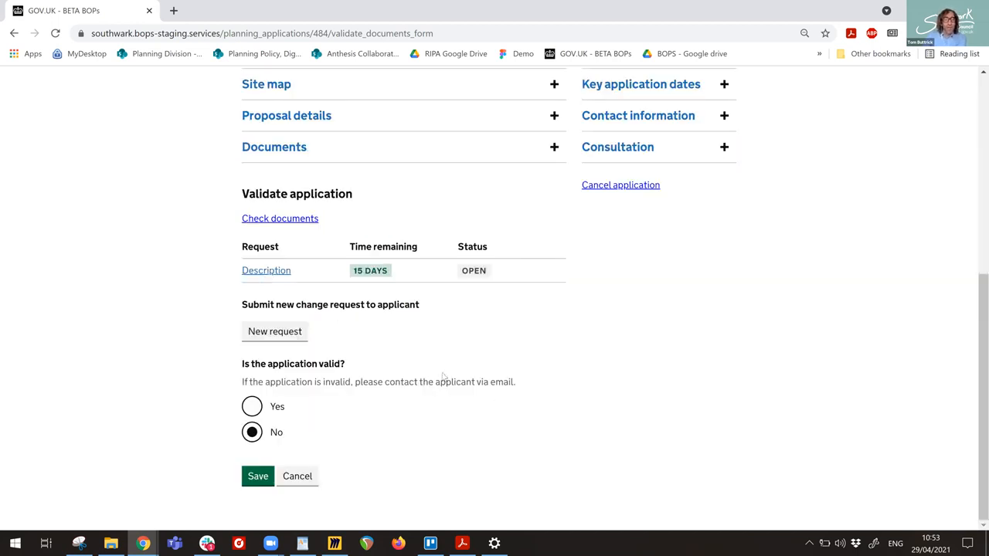
{"action": "left_click", "coordinate": [266, 271]}
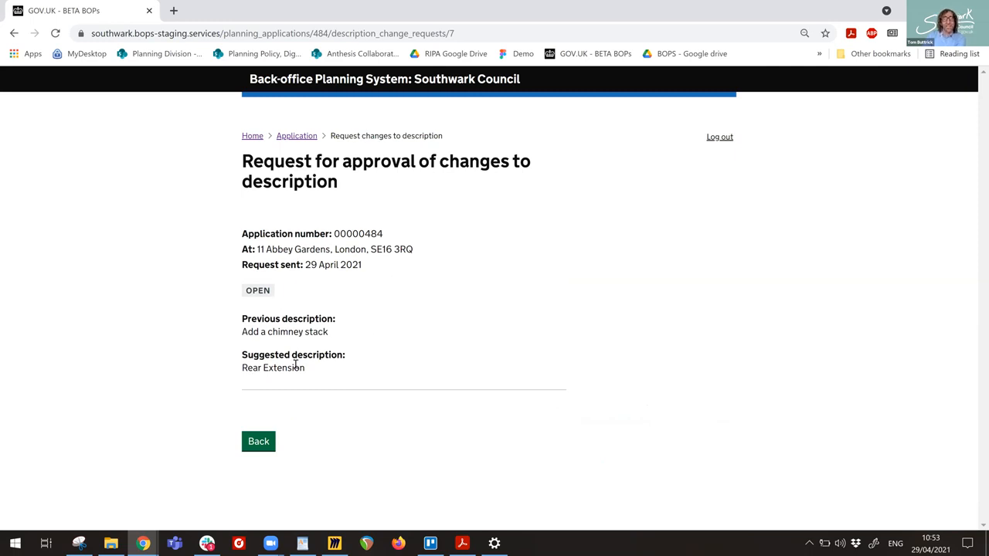
{"action": "mouse_move", "coordinate": [353, 376]}
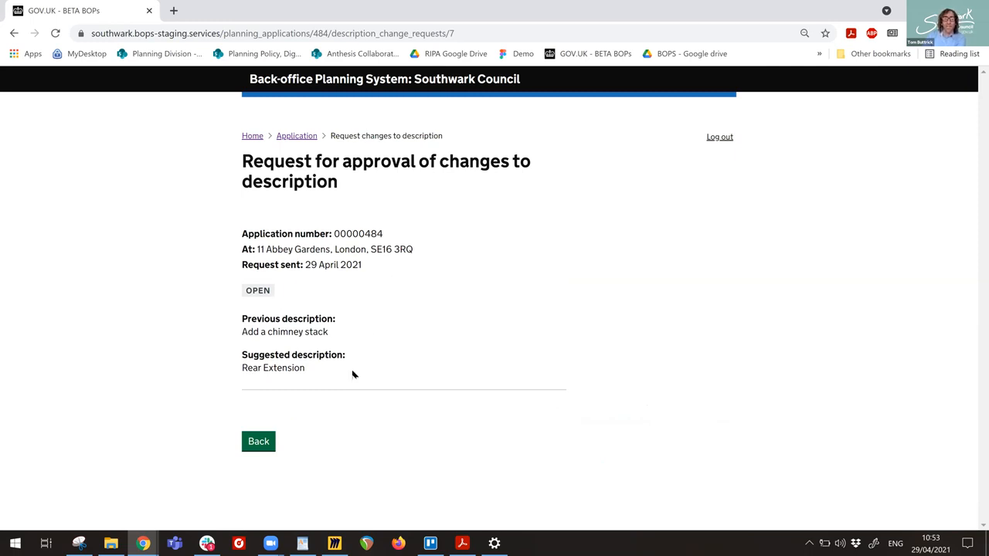
{"action": "mouse_move", "coordinate": [463, 386]}
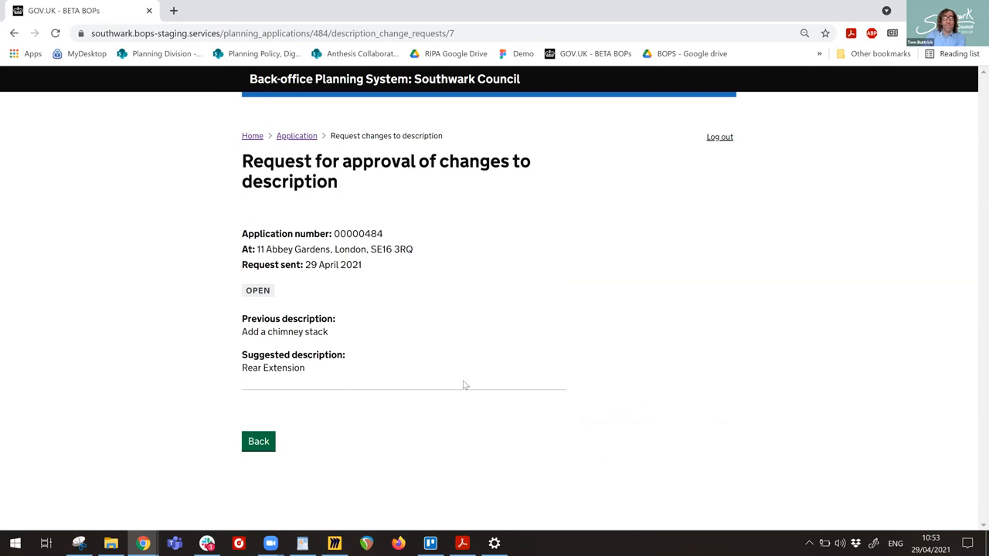
{"action": "mouse_move", "coordinate": [401, 460]}
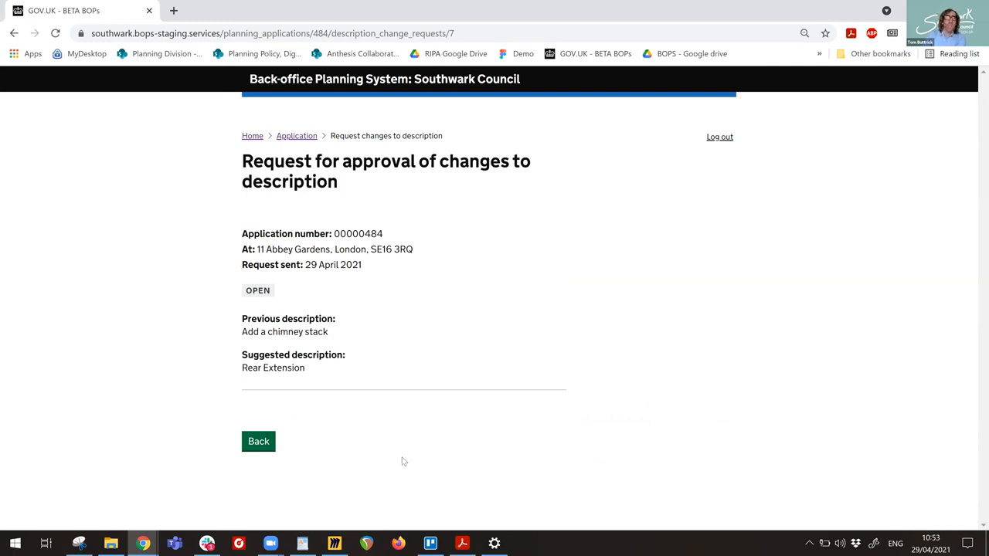
{"action": "mouse_move", "coordinate": [241, 489]}
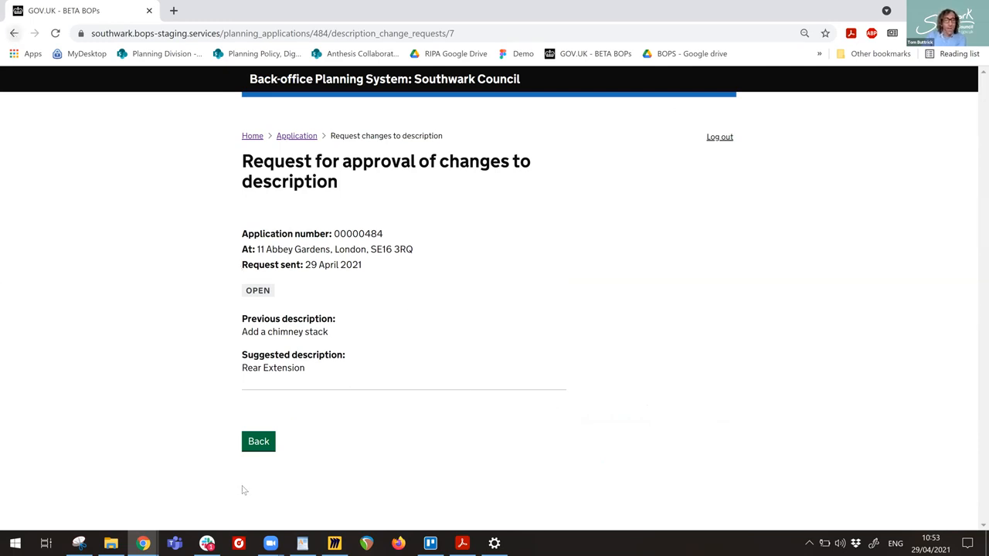
{"action": "left_click", "coordinate": [258, 442]}
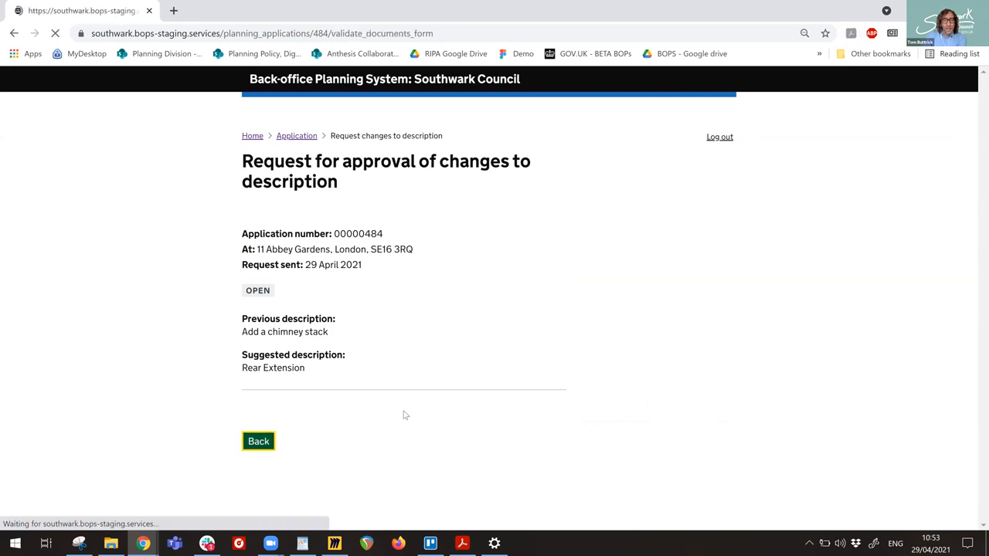
{"action": "left_click", "coordinate": [258, 440]}
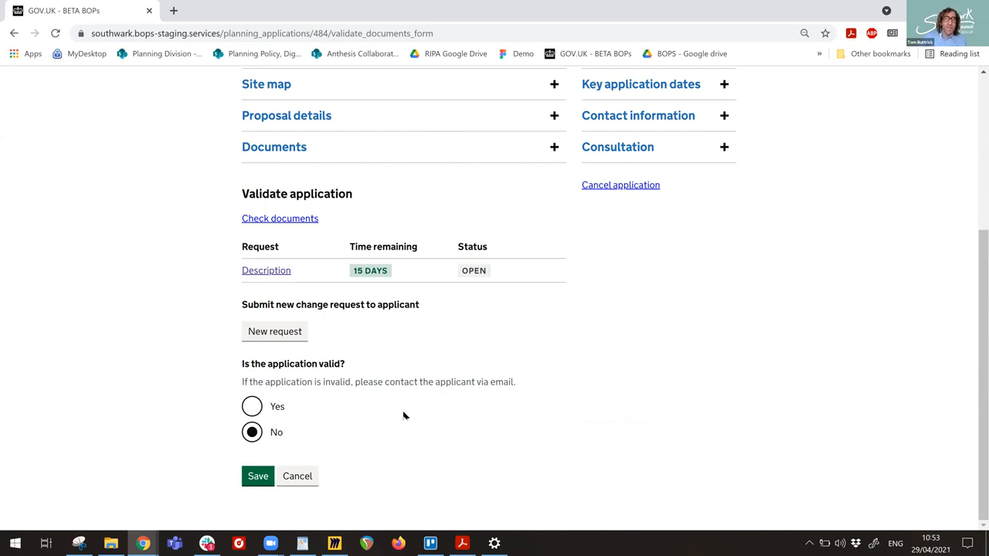
{"action": "mouse_move", "coordinate": [402, 439]}
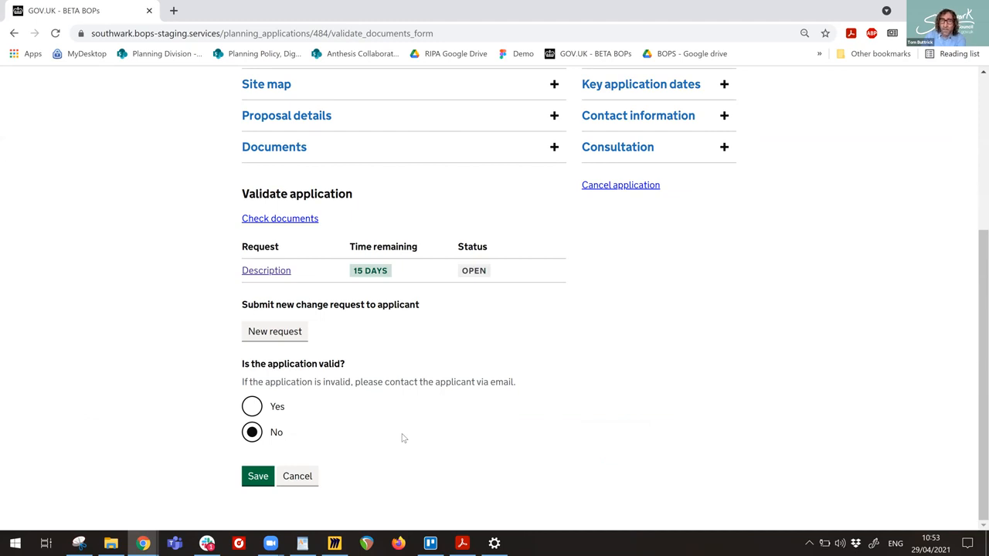
{"action": "mouse_move", "coordinate": [370, 423]}
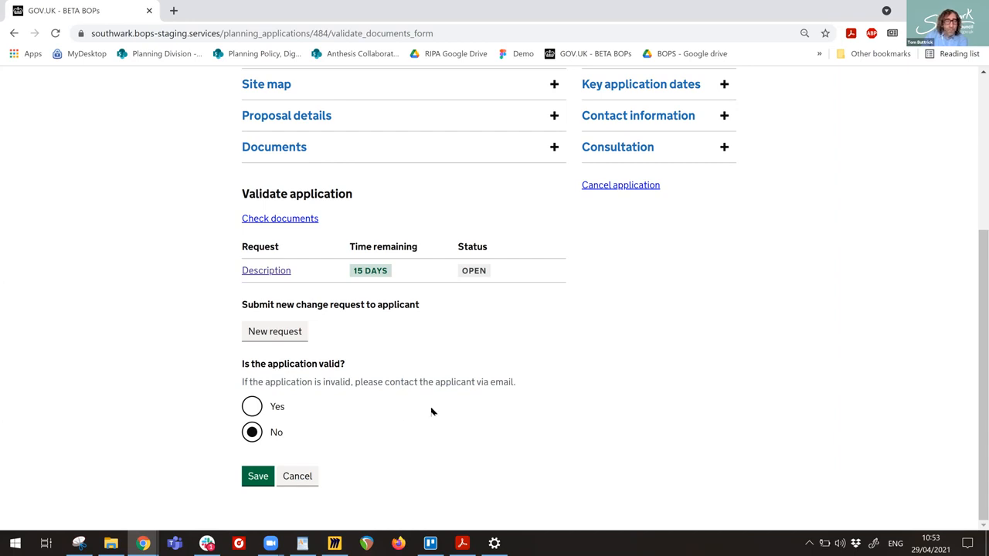
{"action": "mouse_move", "coordinate": [336, 438]}
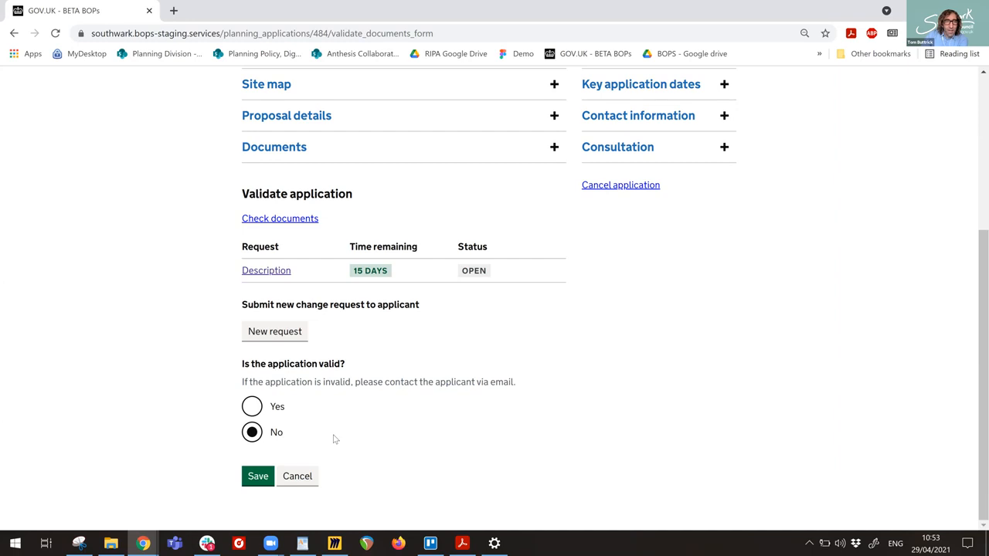
{"action": "mouse_move", "coordinate": [297, 476]}
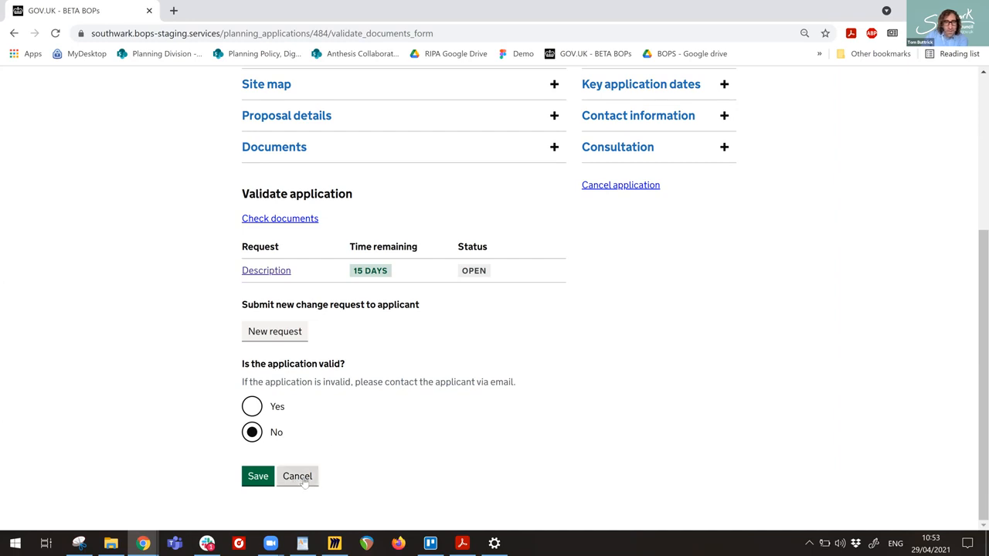
{"action": "mouse_move", "coordinate": [439, 377]}
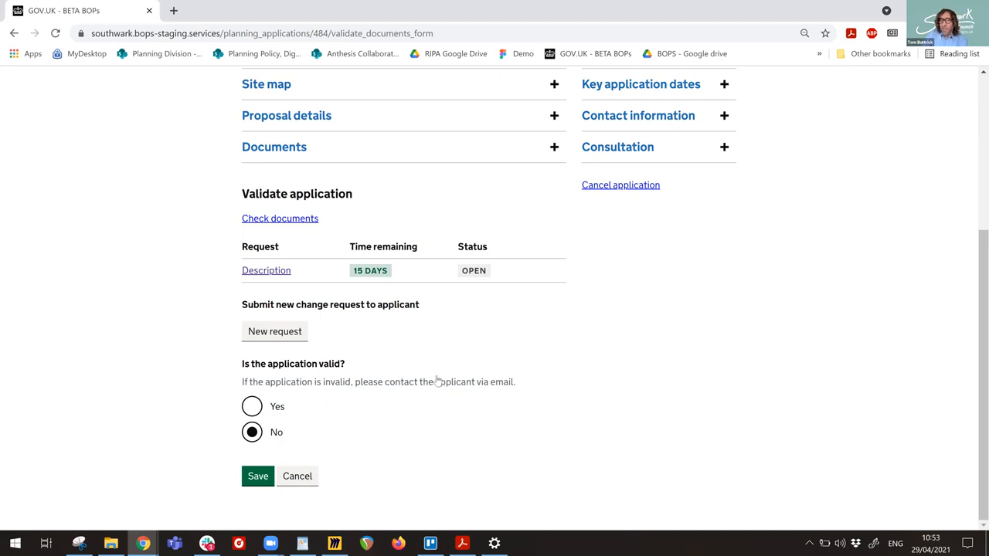
Cancel out of the validation form back to application 00000484's overview, now invalid.
{"action": "left_click", "coordinate": [257, 476]}
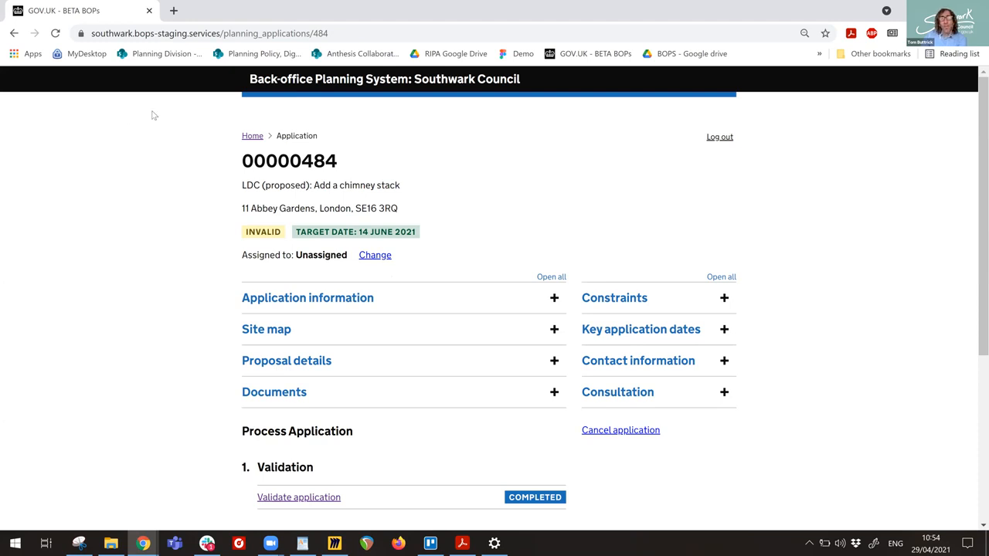
{"action": "mouse_move", "coordinate": [432, 247]}
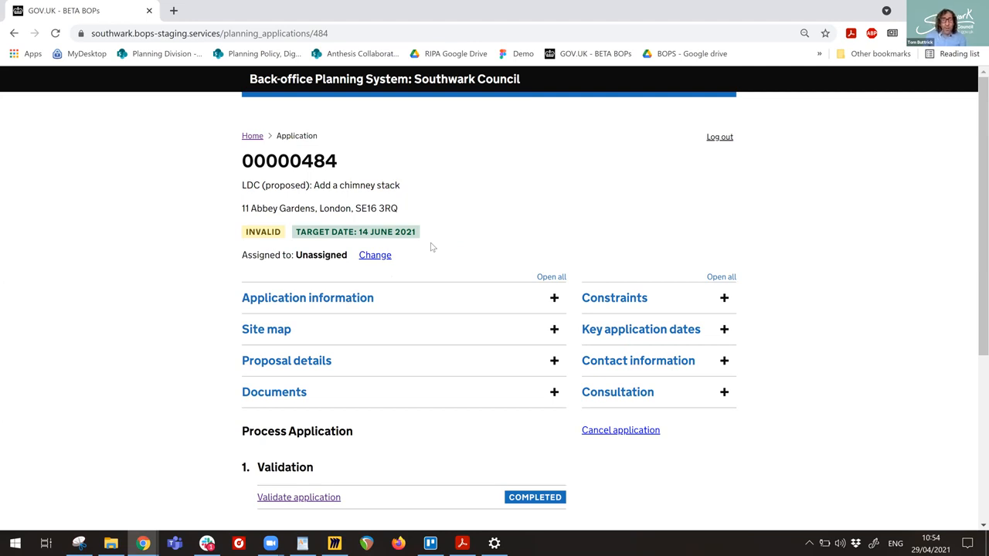
{"action": "mouse_move", "coordinate": [476, 198]}
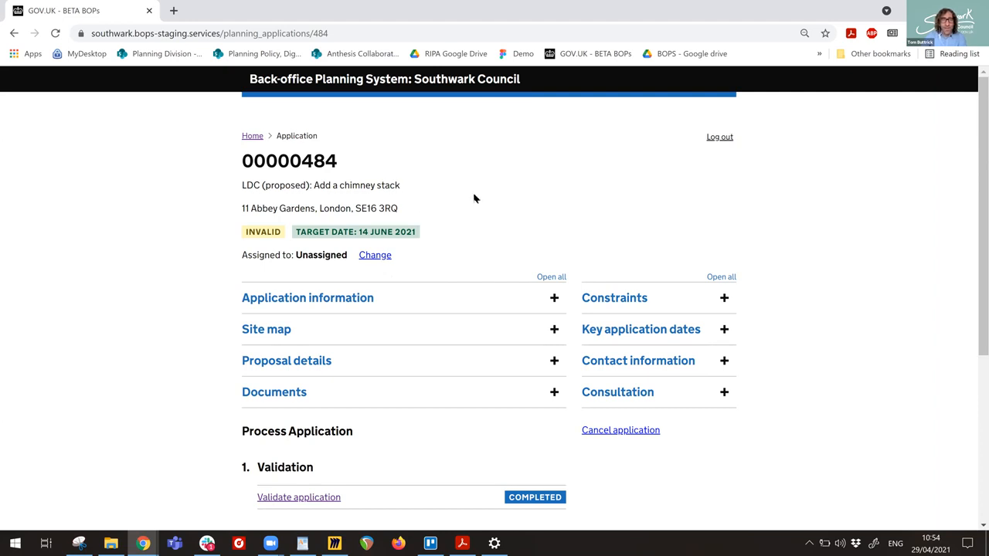
{"action": "mouse_move", "coordinate": [479, 209]}
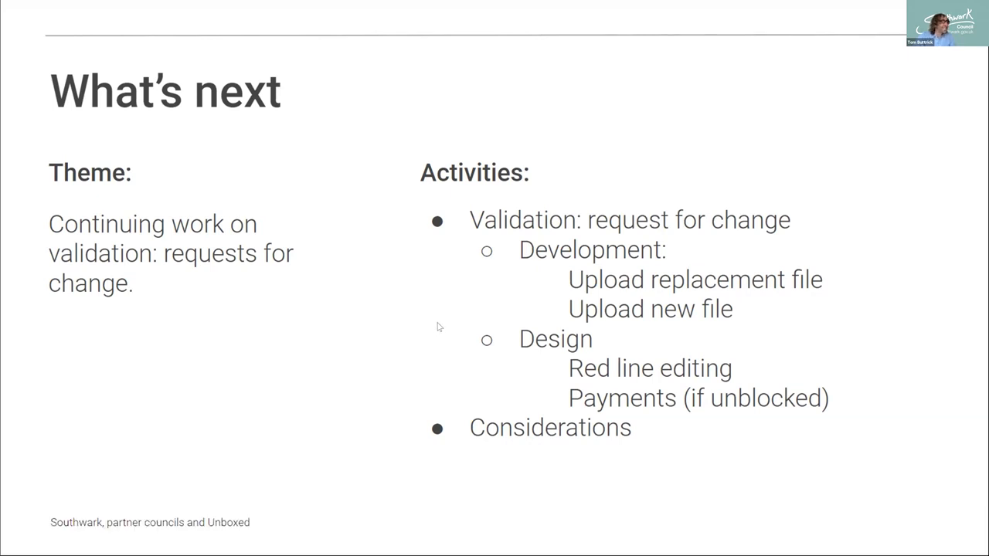
Advance the deck from the 'What's next' slide to the closing 'Get involved!' slide.
{"action": "key", "text": "Right"}
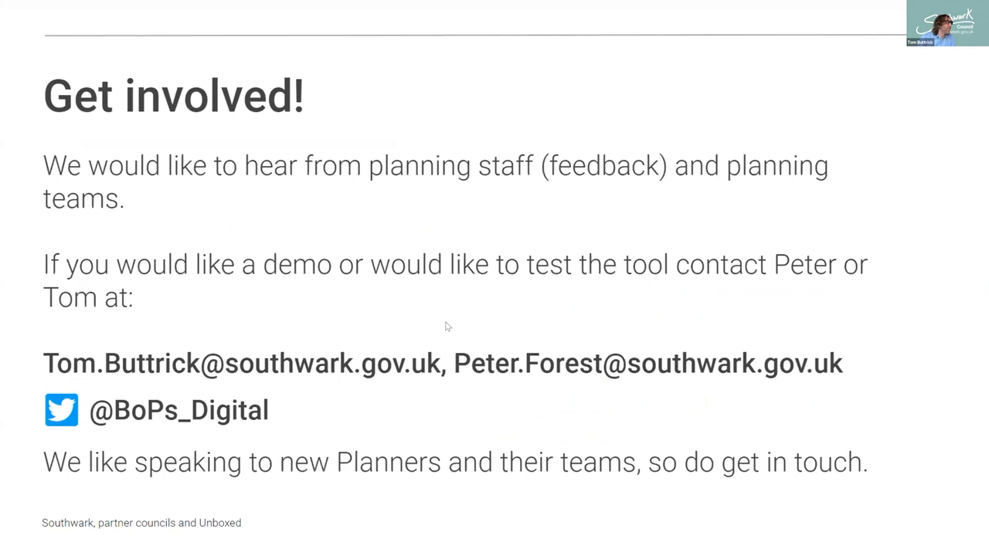